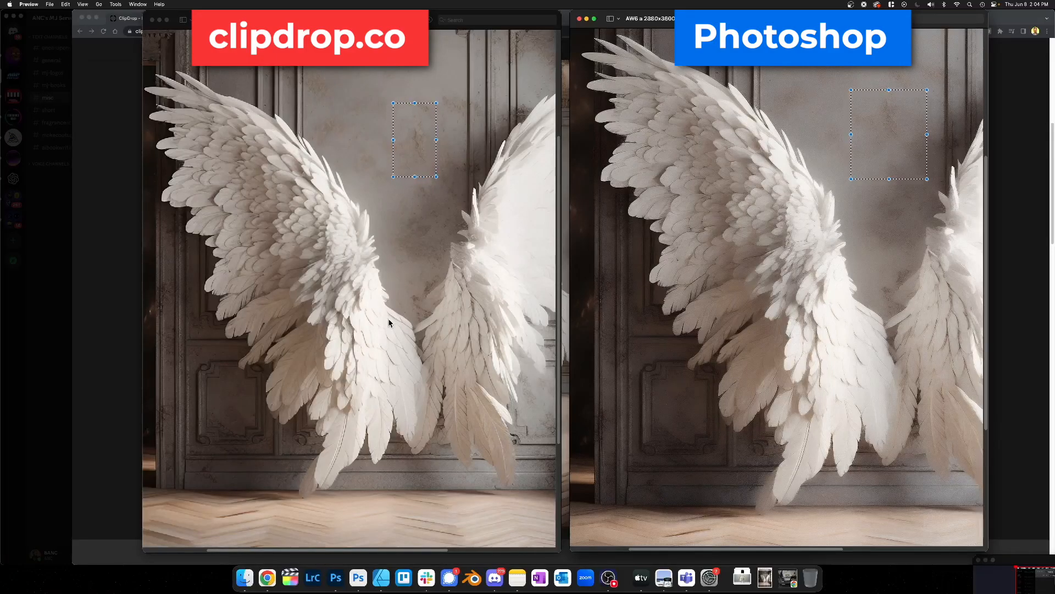
pyautogui.moveTo(402, 389)
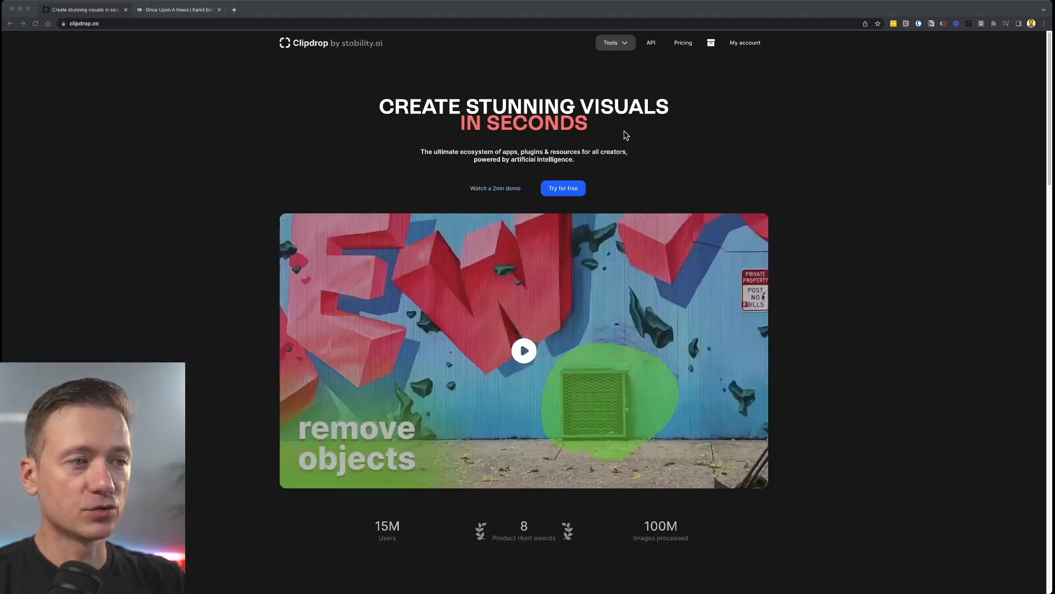
# Step: View Pro pricing at $9 monthly versus $7 annual, leaving billing on annual
pyautogui.click(683, 43)
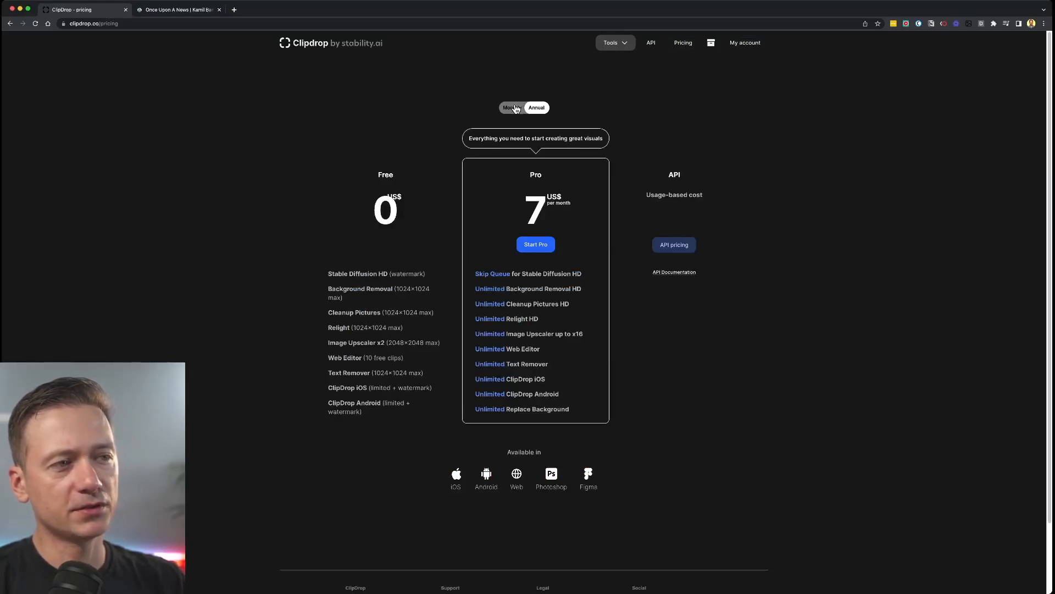
pyautogui.click(512, 108)
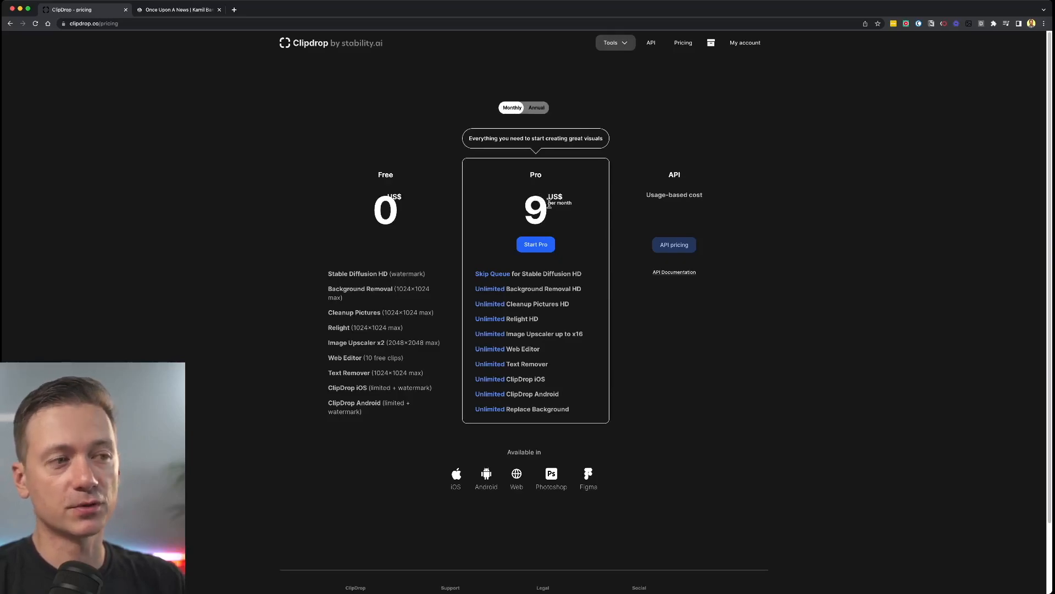
pyautogui.click(536, 106)
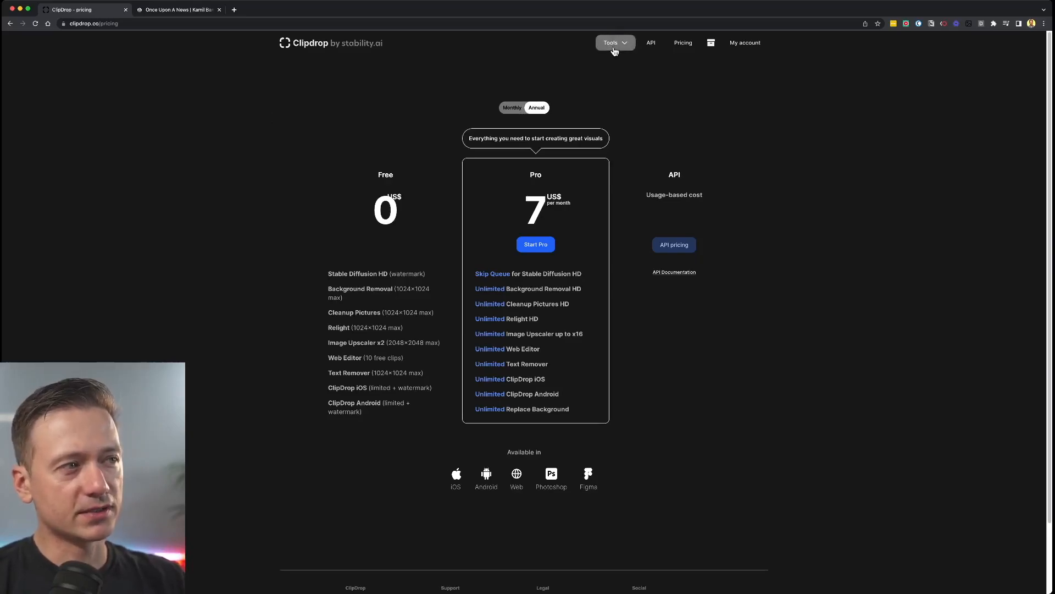
# Step: Reach the Relight tool's upload page via the All tools overview
pyautogui.click(612, 42)
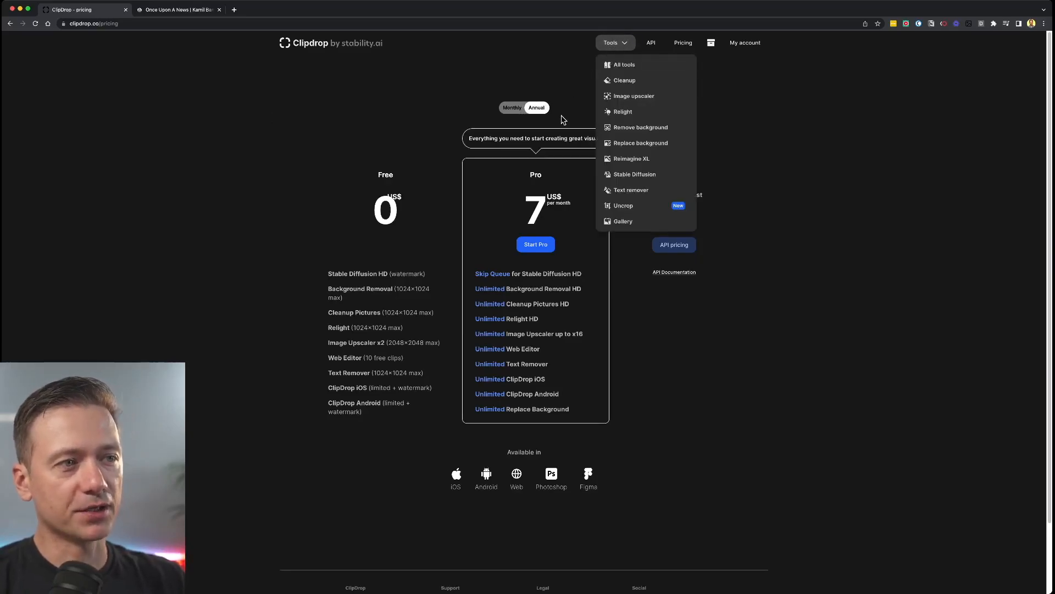
pyautogui.click(625, 64)
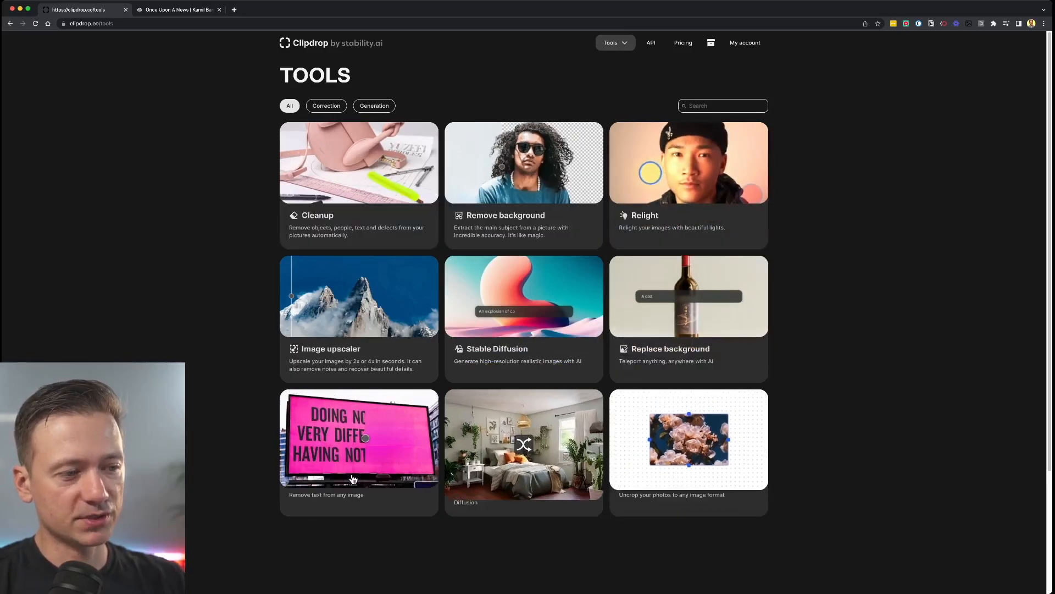
pyautogui.moveTo(736, 176)
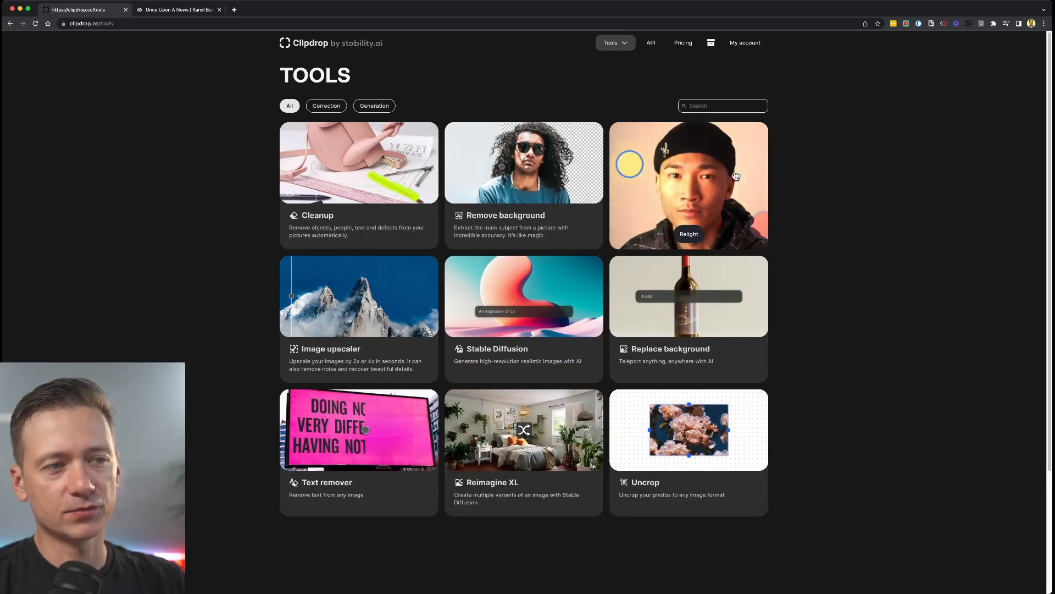
pyautogui.click(688, 186)
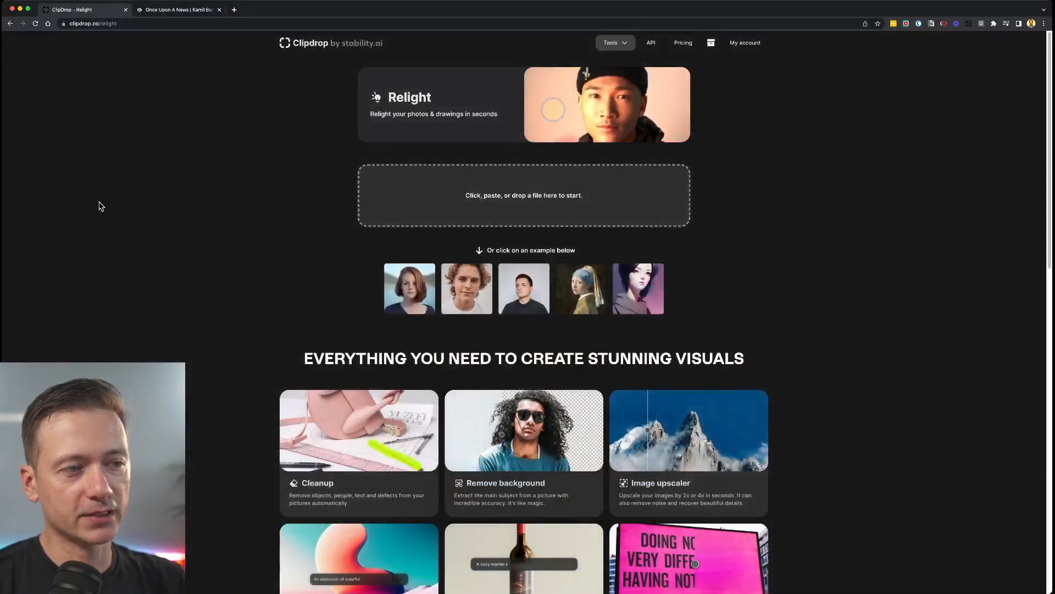
# Step: Load the portrait into Relight and place the white first light above the head
pyautogui.click(523, 288)
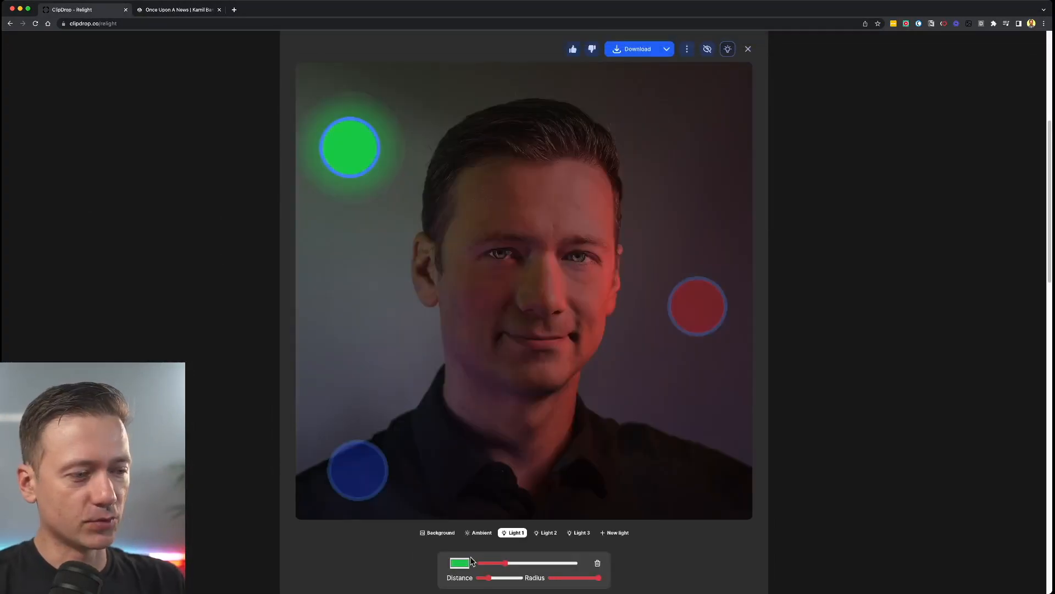
pyautogui.moveTo(429, 223)
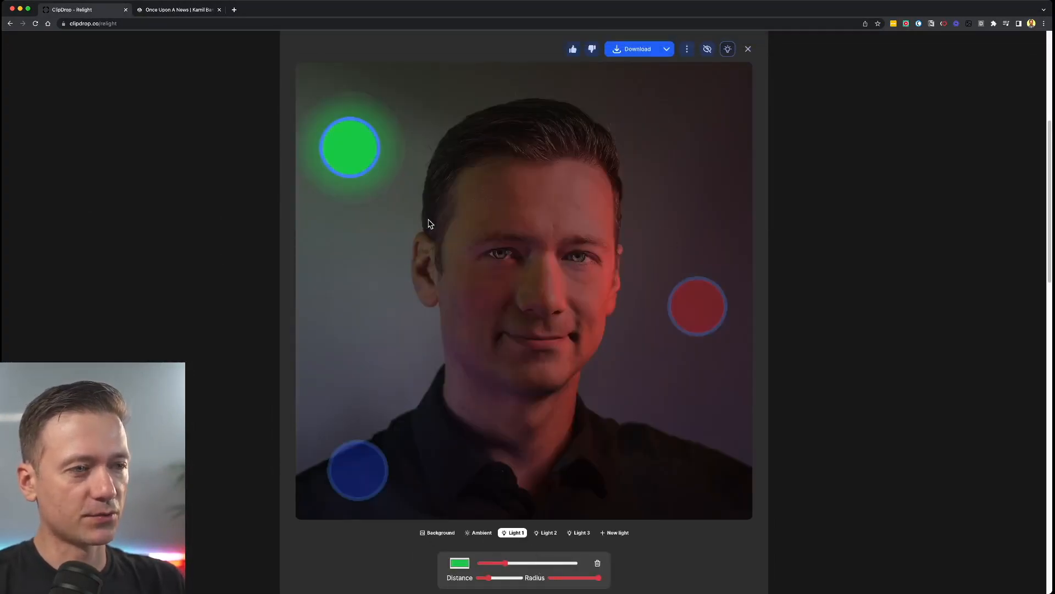
pyautogui.moveTo(349, 147); pyautogui.dragTo(353, 165)
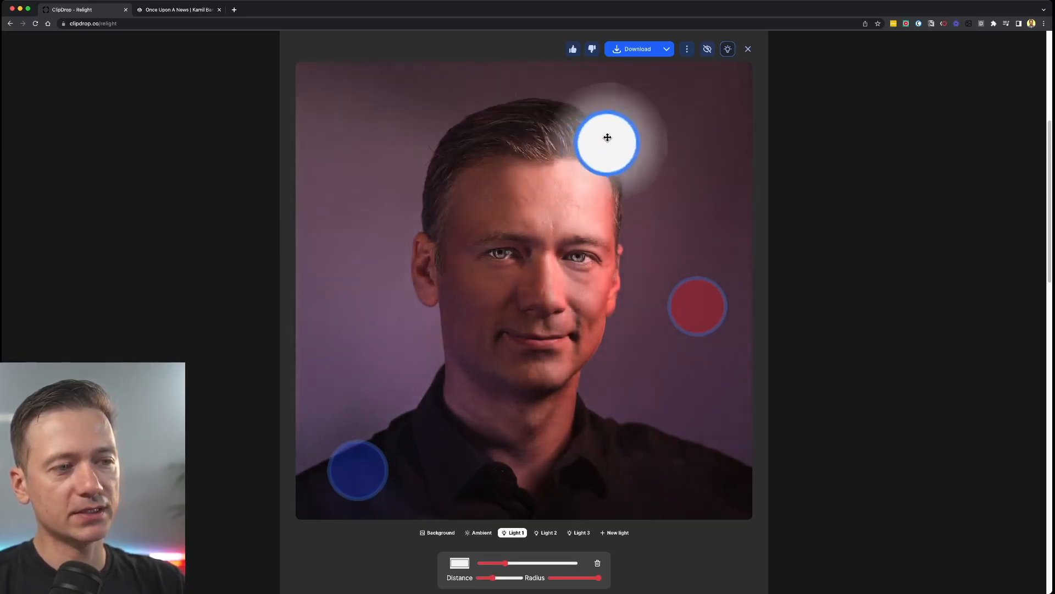
# Step: Adjust the portrait's light controls at the bottom of the Relight editor
pyautogui.click(581, 532)
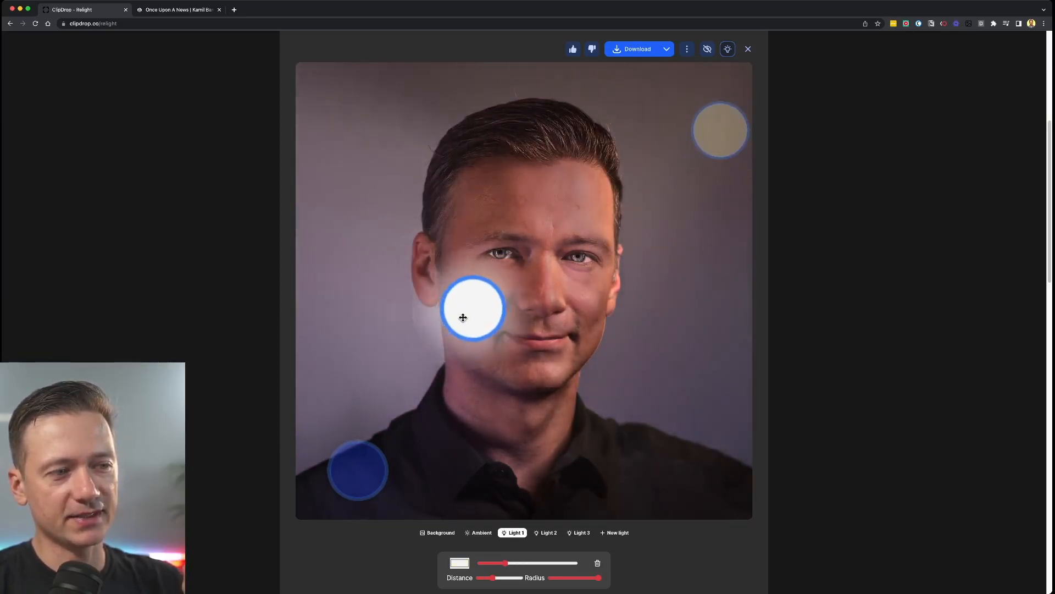
pyautogui.click(547, 532)
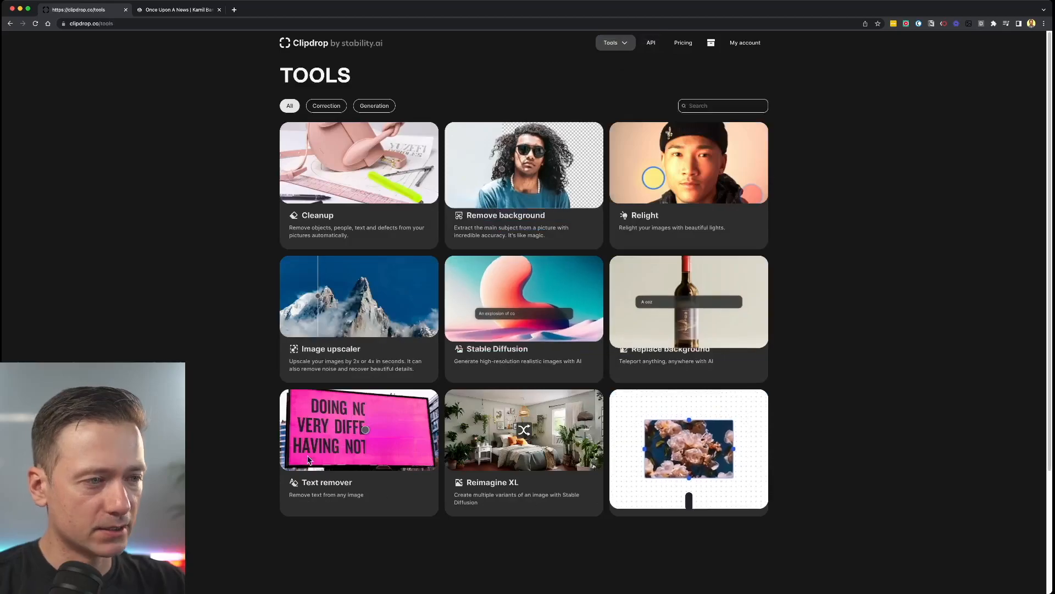
# Step: Generate SDXL images from 'digital illustration of employee training, style of times magazine, isometric'
pyautogui.click(523, 298)
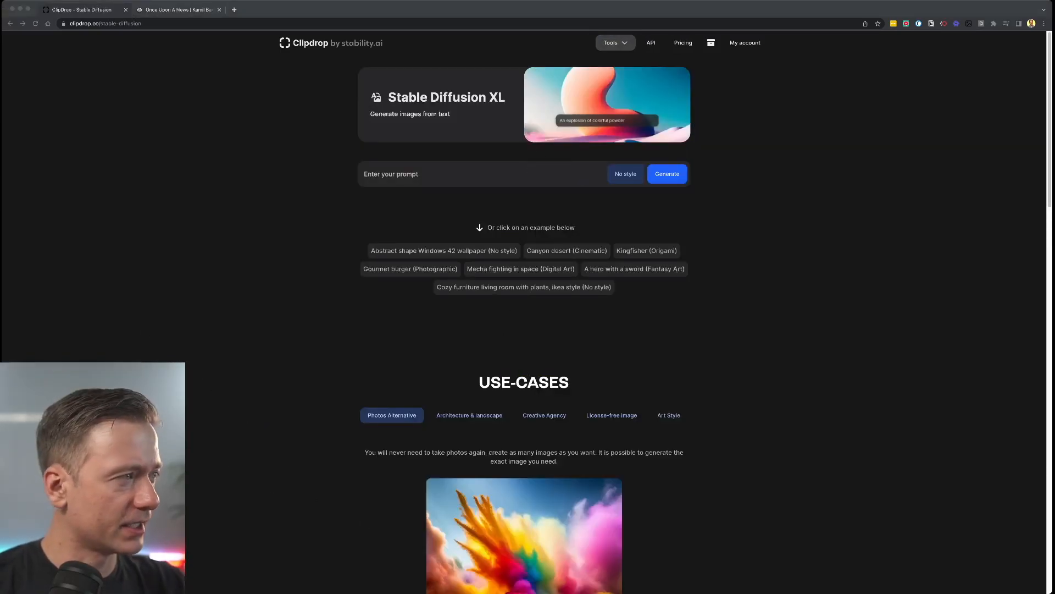
pyautogui.write('digital illustration of employee training, style of times magazine, isometric')
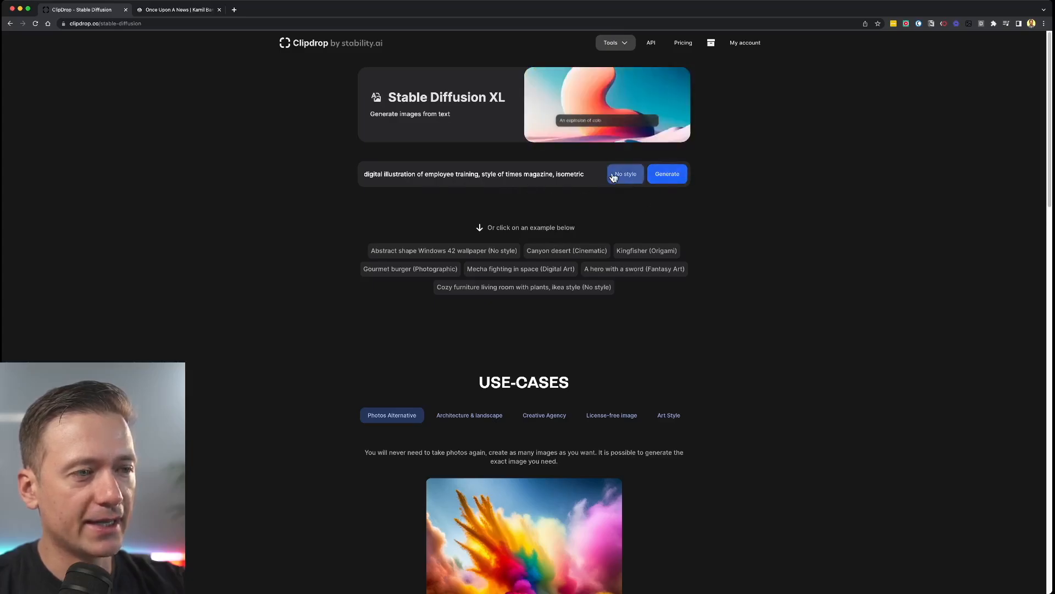
pyautogui.click(666, 173)
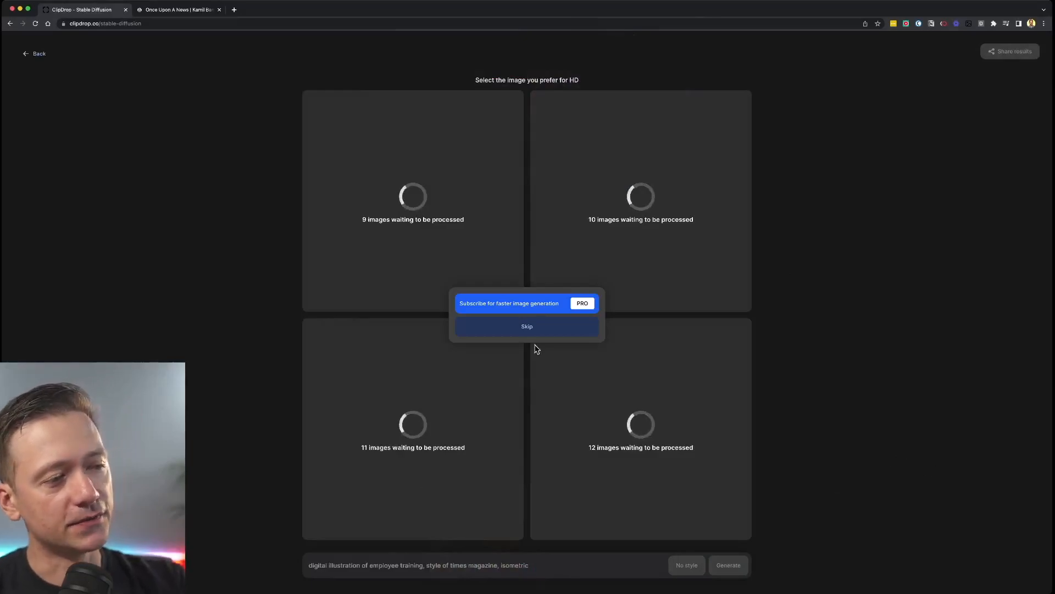
pyautogui.moveTo(526, 326)
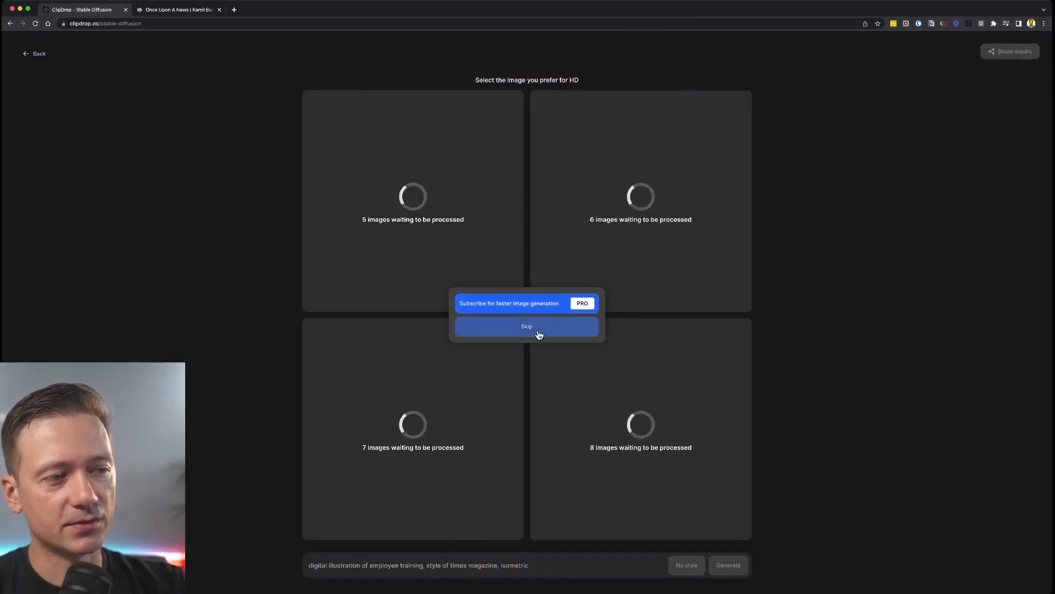
# Step: Skip the Pro subscription offer and let the four images process
pyautogui.click(526, 326)
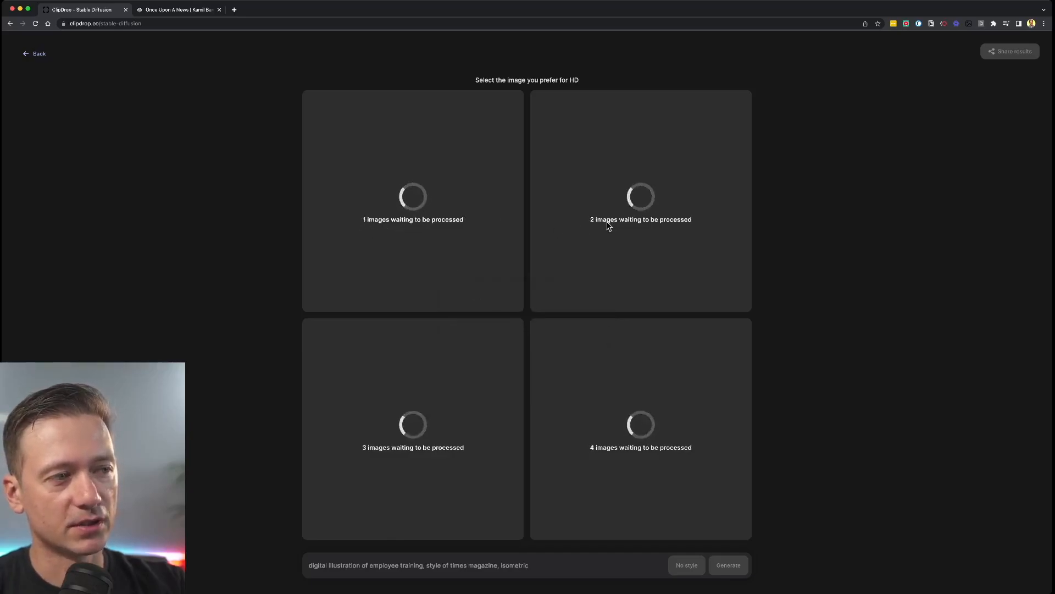
pyautogui.moveTo(598, 517)
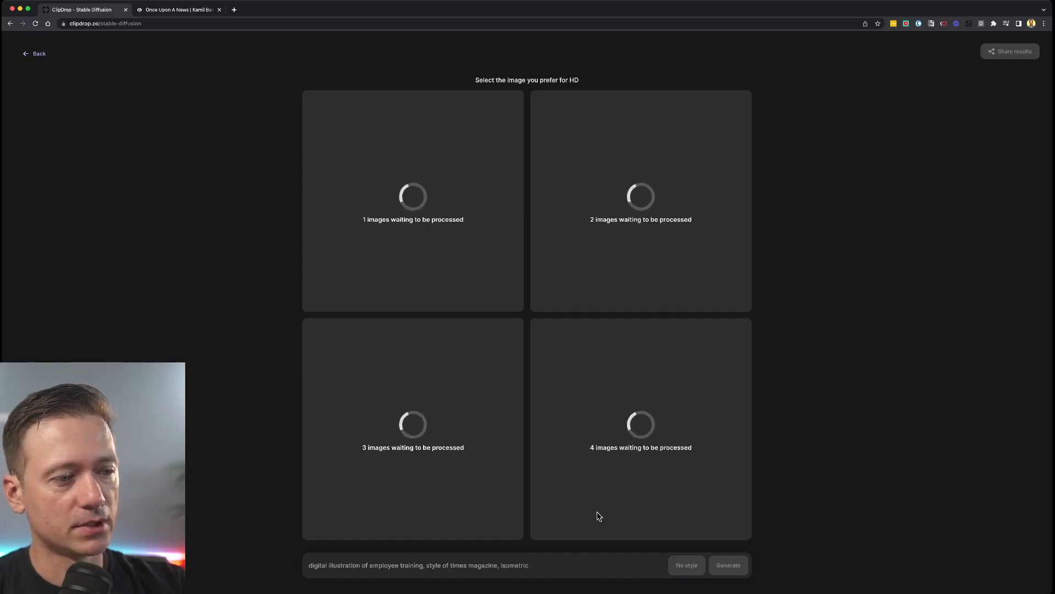
pyautogui.moveTo(169, 198)
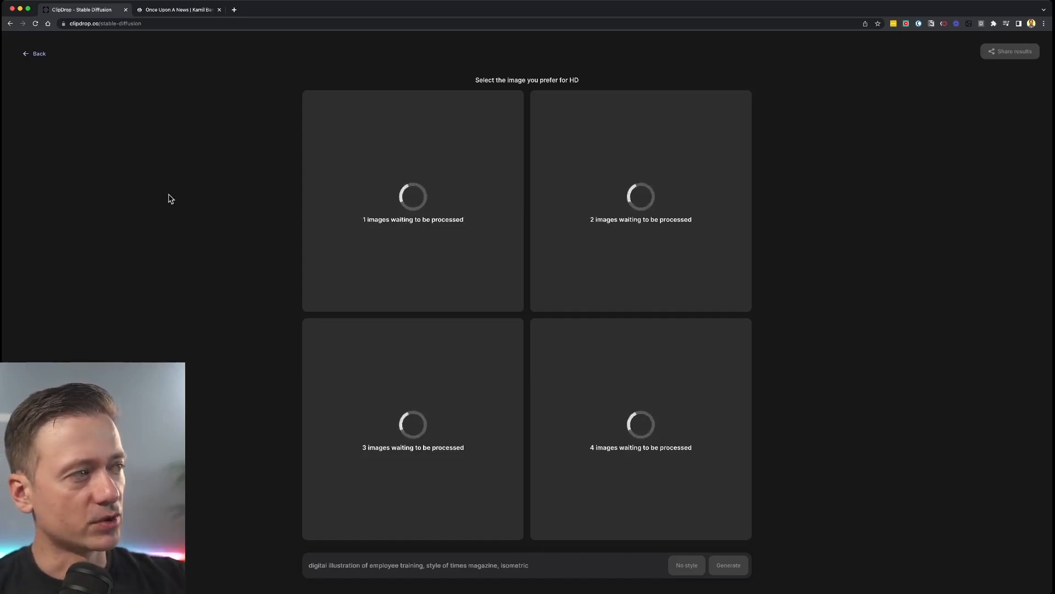
pyautogui.moveTo(253, 199)
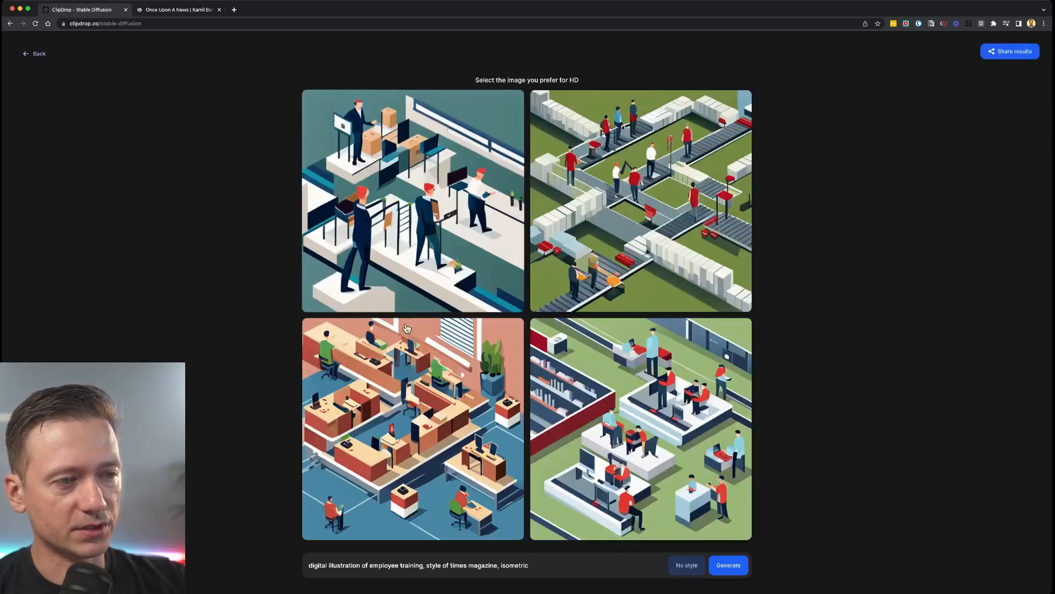
pyautogui.moveTo(407, 530)
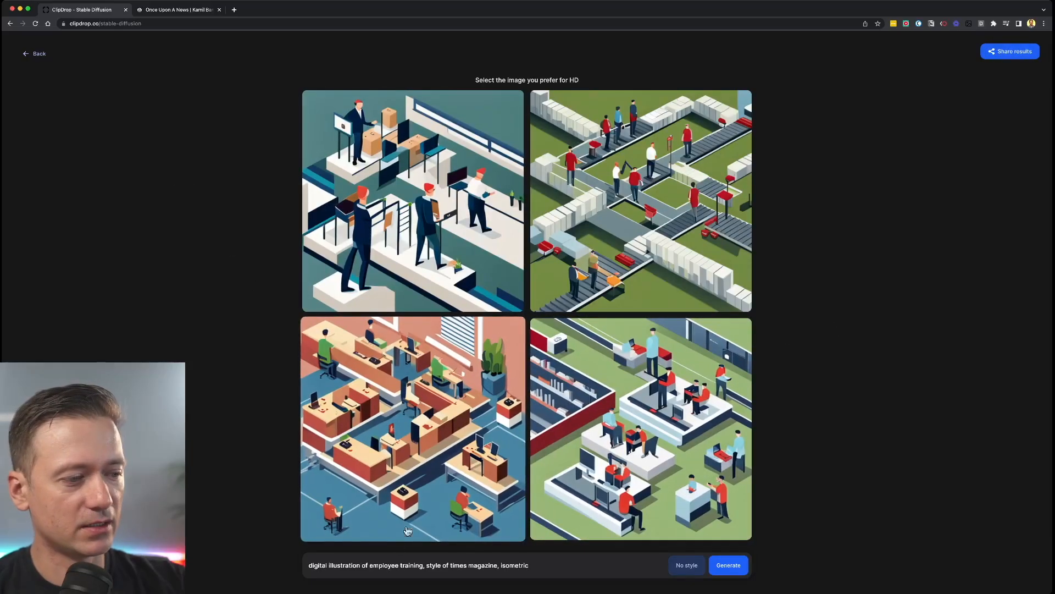
pyautogui.moveTo(657, 562)
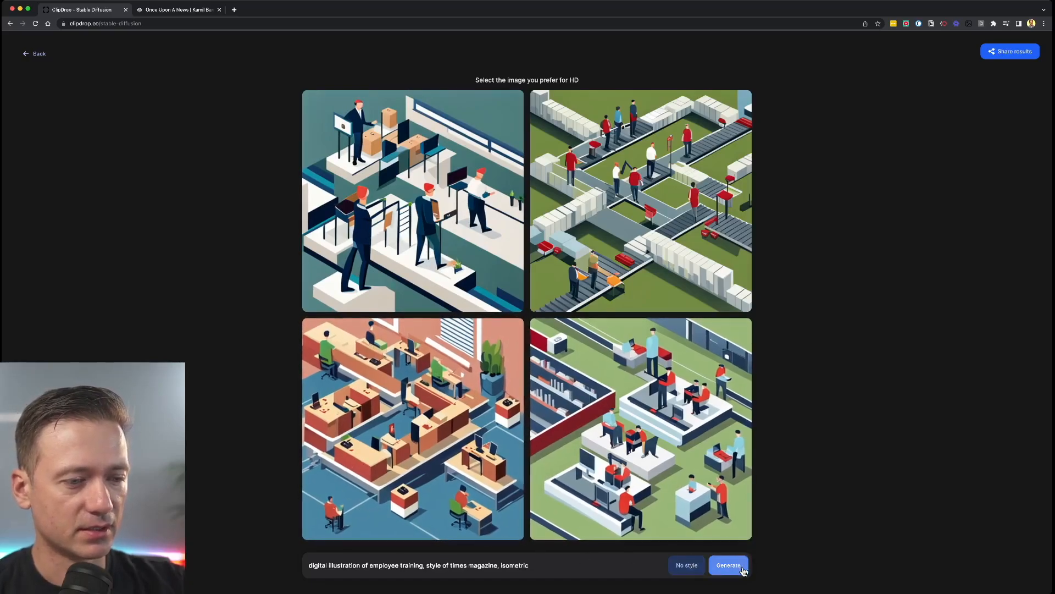
# Step: Generate a new batch of four illustrations from the same prompt
pyautogui.click(728, 565)
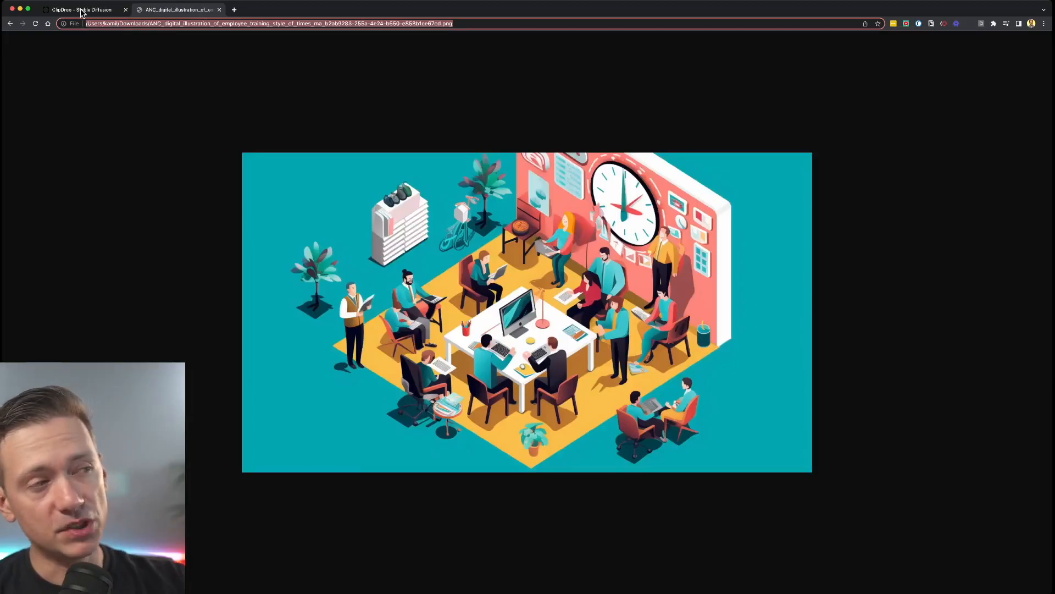
# Step: Flip between the downloaded teal illustration and the new Clipdrop batch, ending on the style presets
pyautogui.click(81, 10)
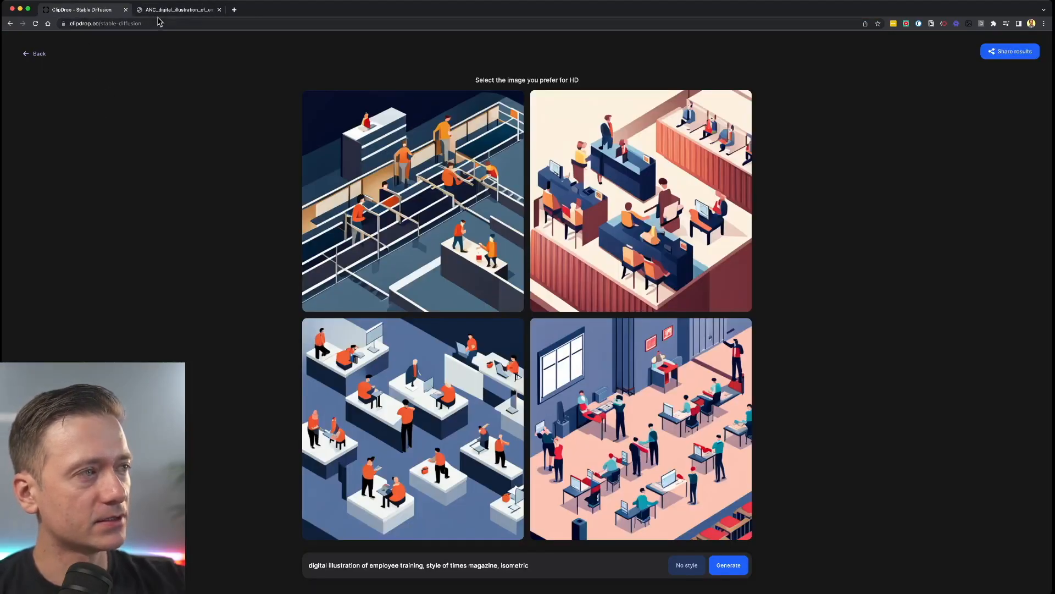
pyautogui.moveTo(268, 252)
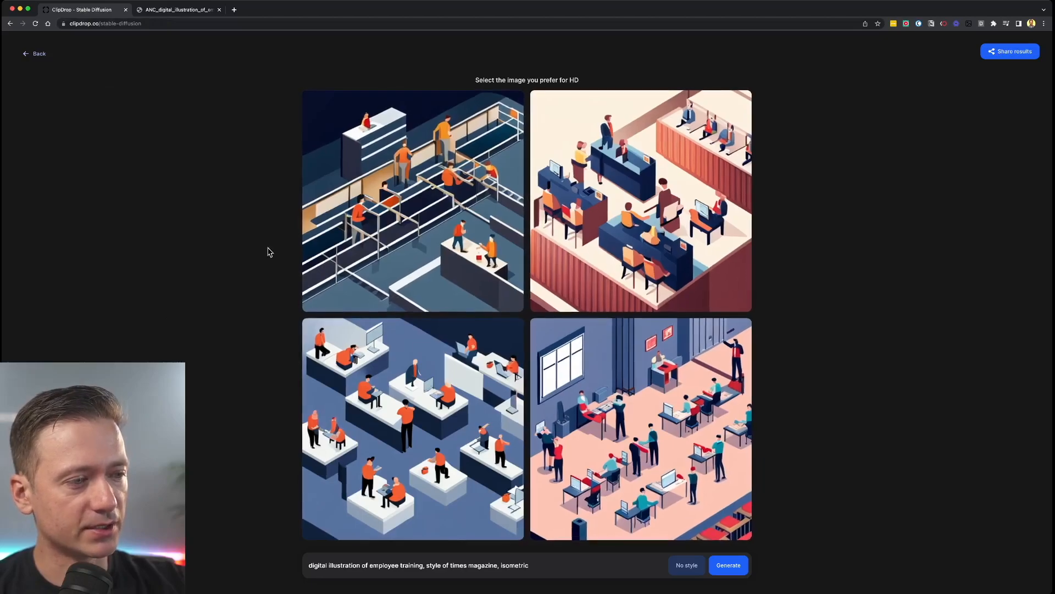
pyautogui.click(178, 10)
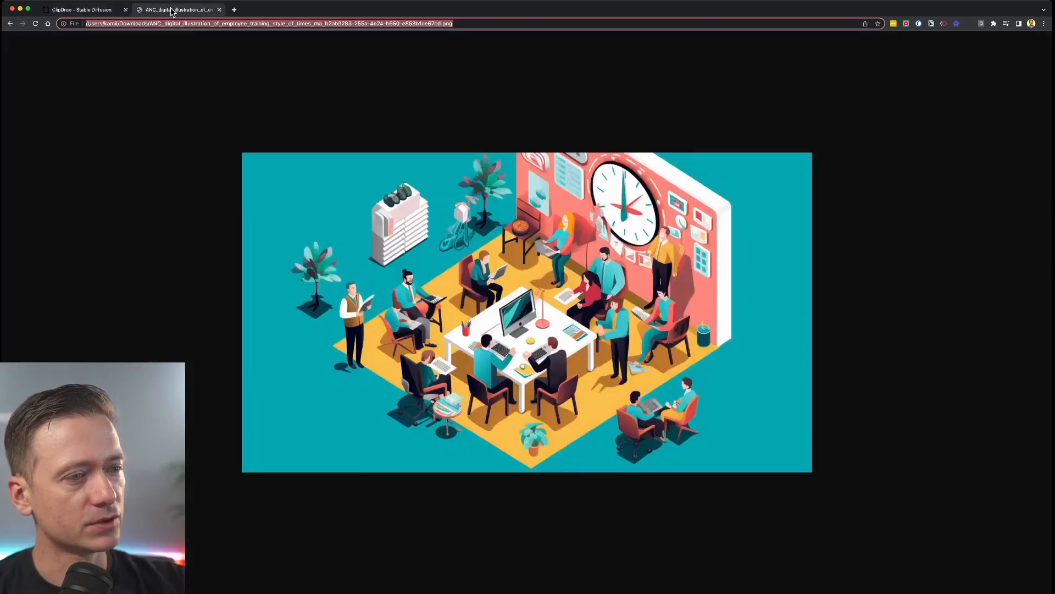
pyautogui.click(81, 10)
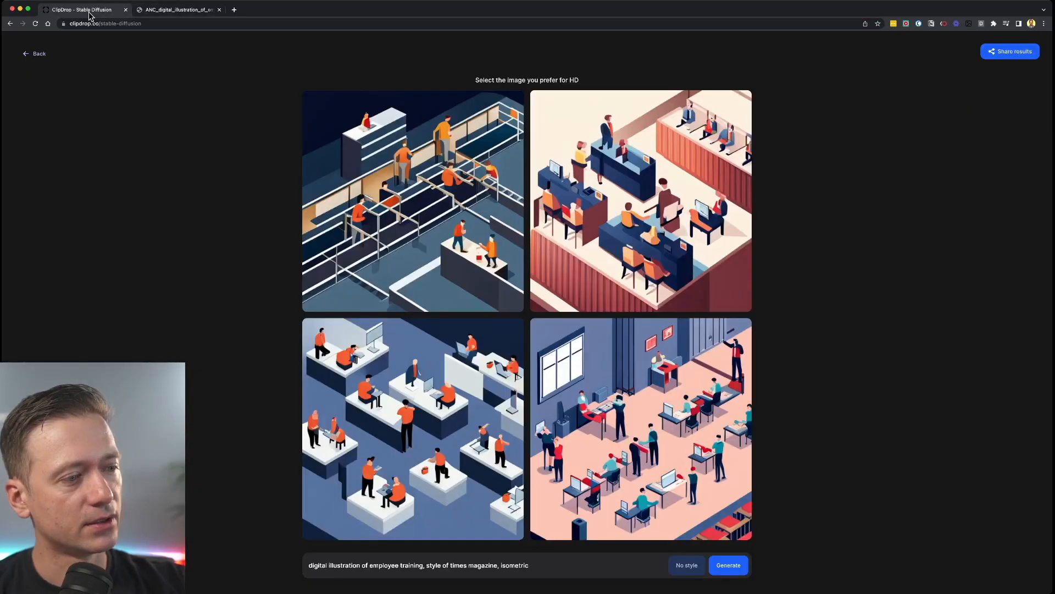
pyautogui.click(686, 565)
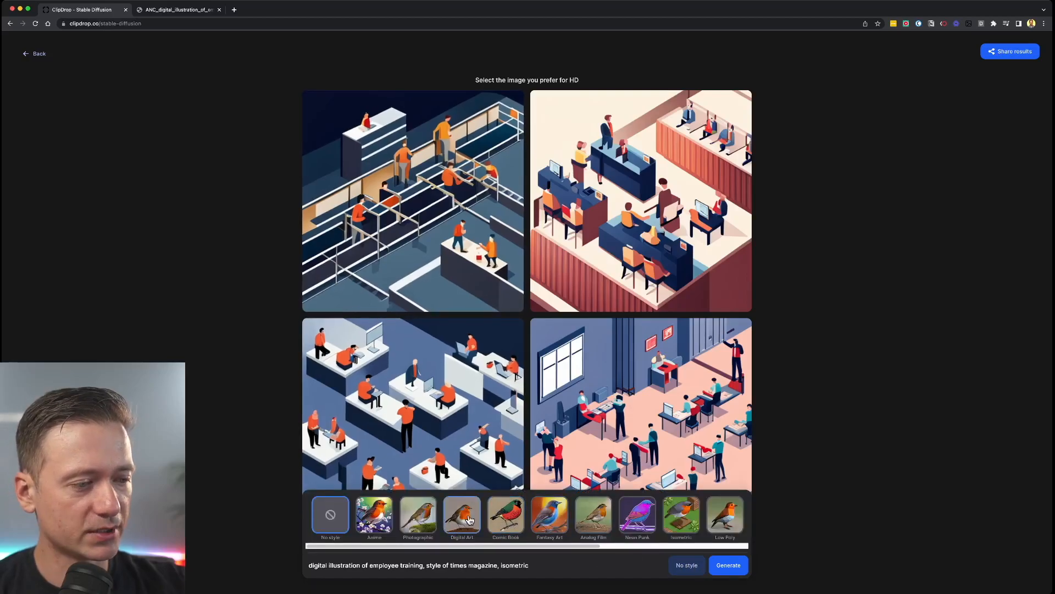
# Step: Apply the Digital Art style preset to the employee-training prompt
pyautogui.click(728, 565)
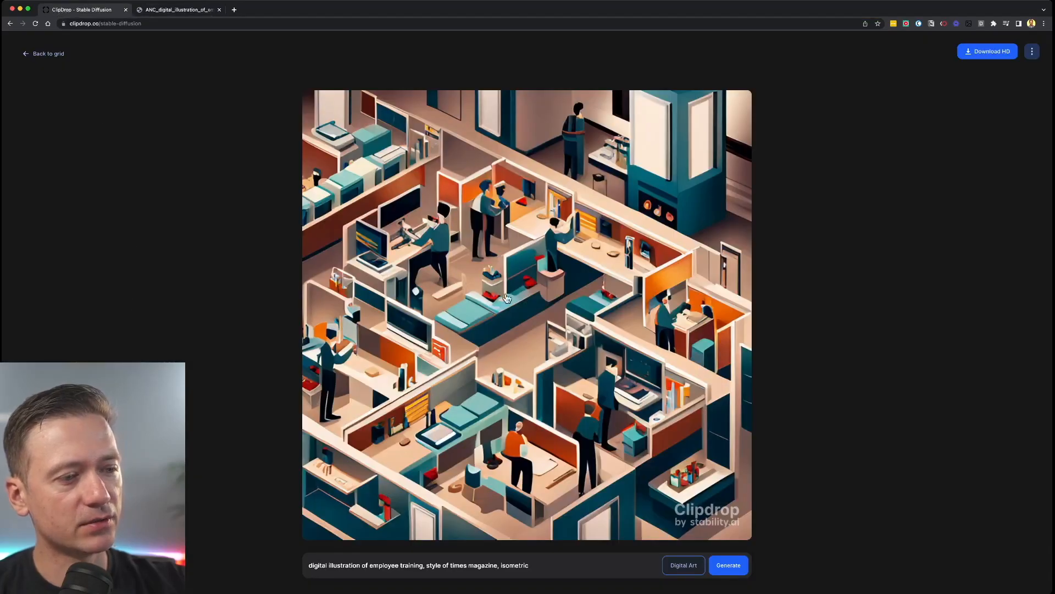
pyautogui.moveTo(719, 542)
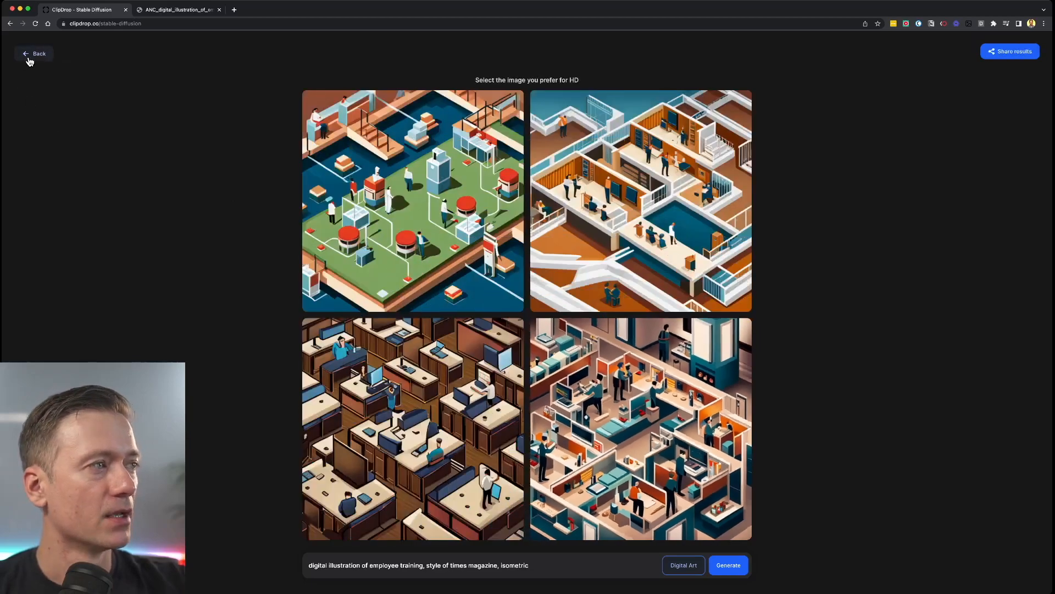
# Step: Leave the Digital Art results and return to the All tools overview page
pyautogui.click(33, 54)
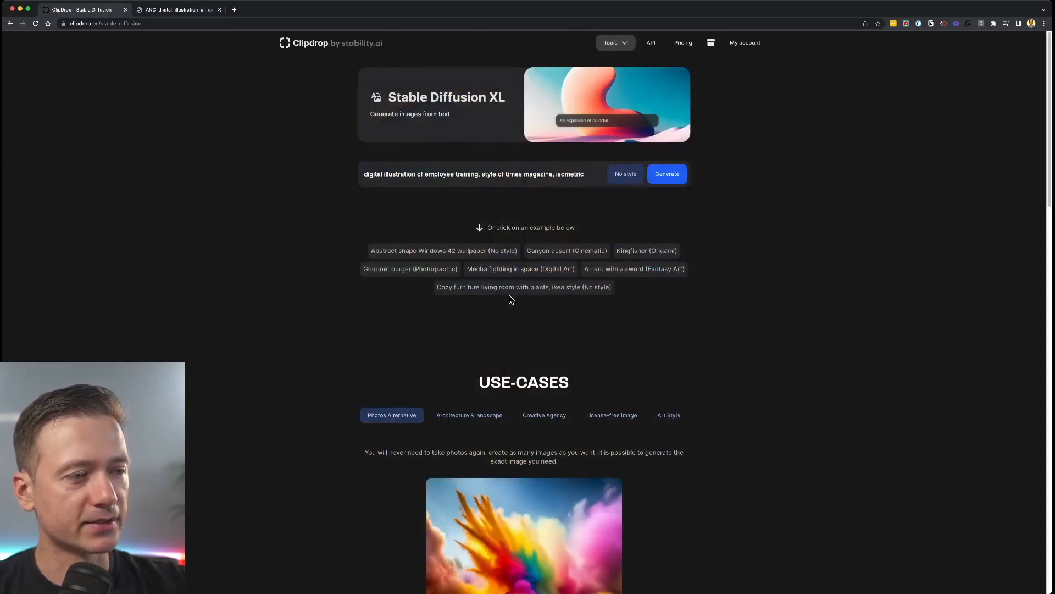
pyautogui.scroll(-3)
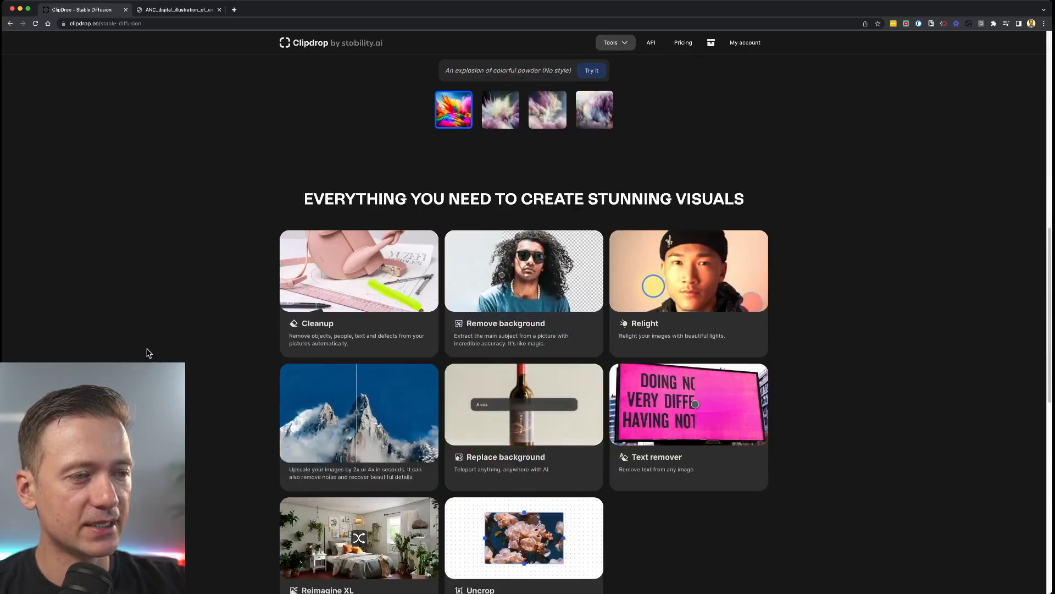
pyautogui.click(614, 43)
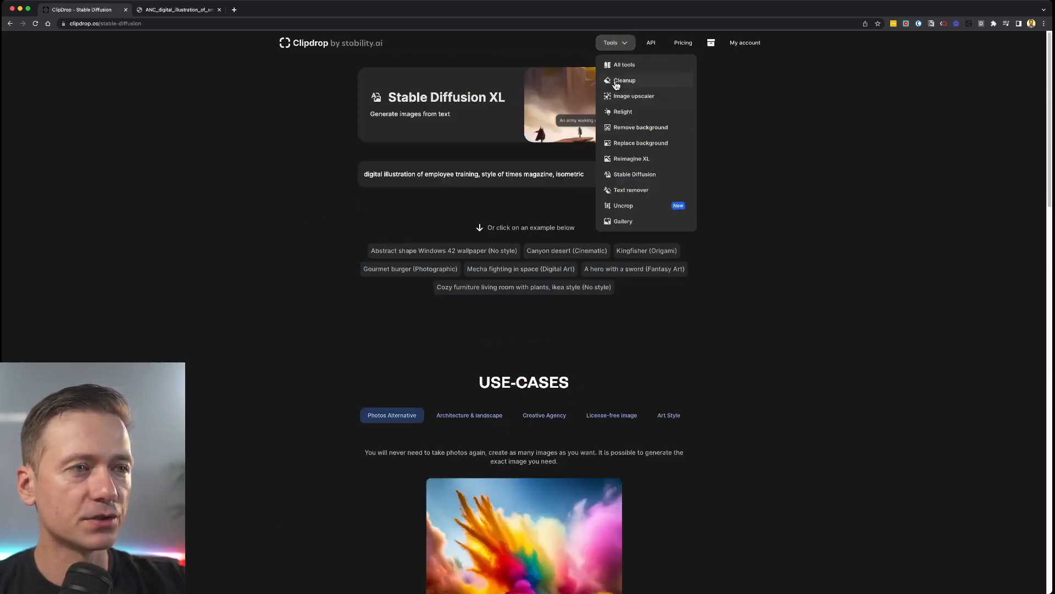
pyautogui.click(624, 65)
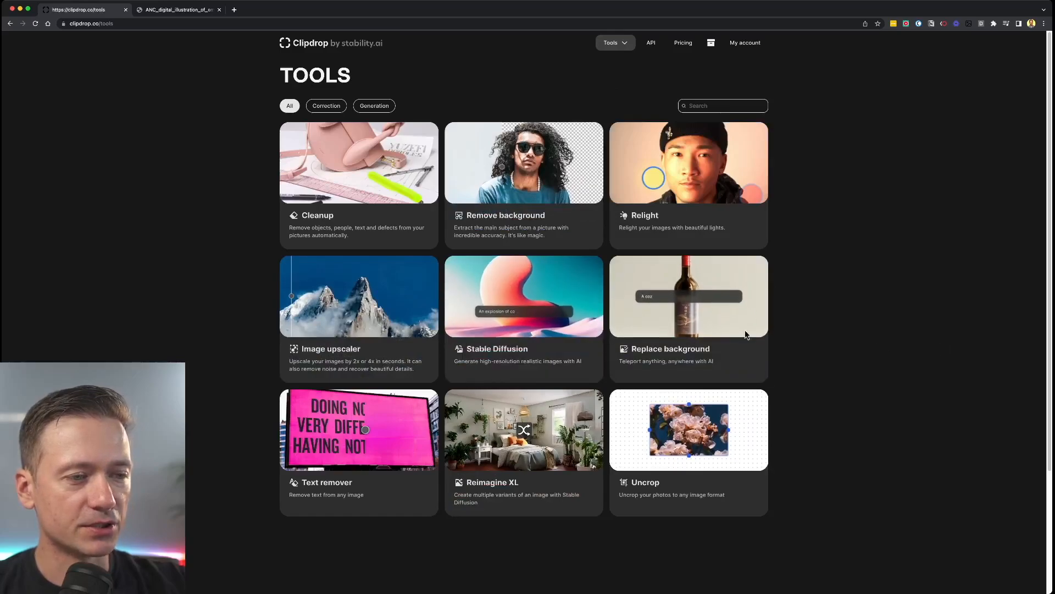
pyautogui.moveTo(381, 572)
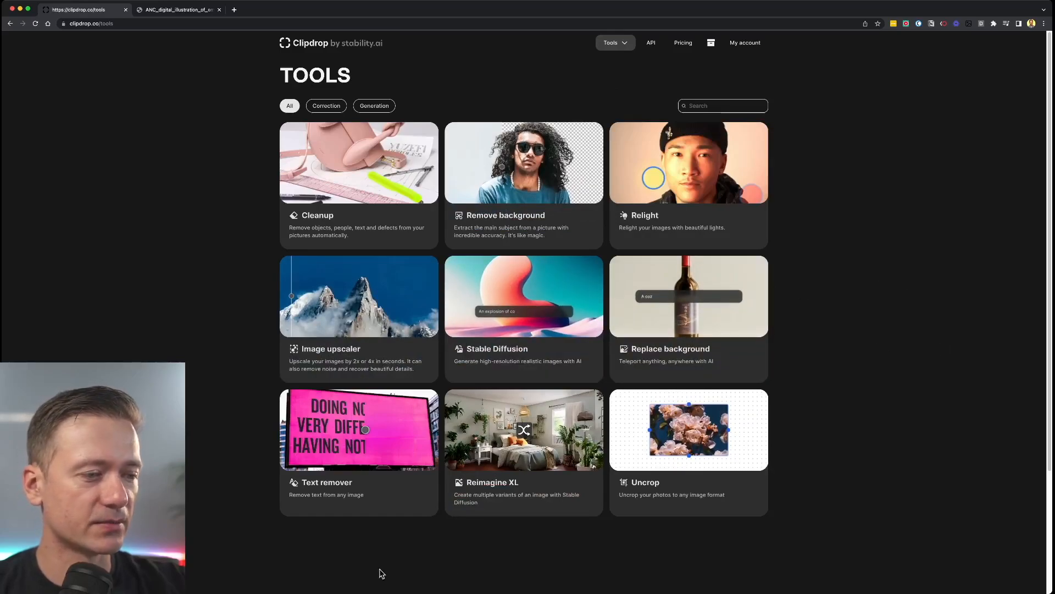
pyautogui.moveTo(865, 443)
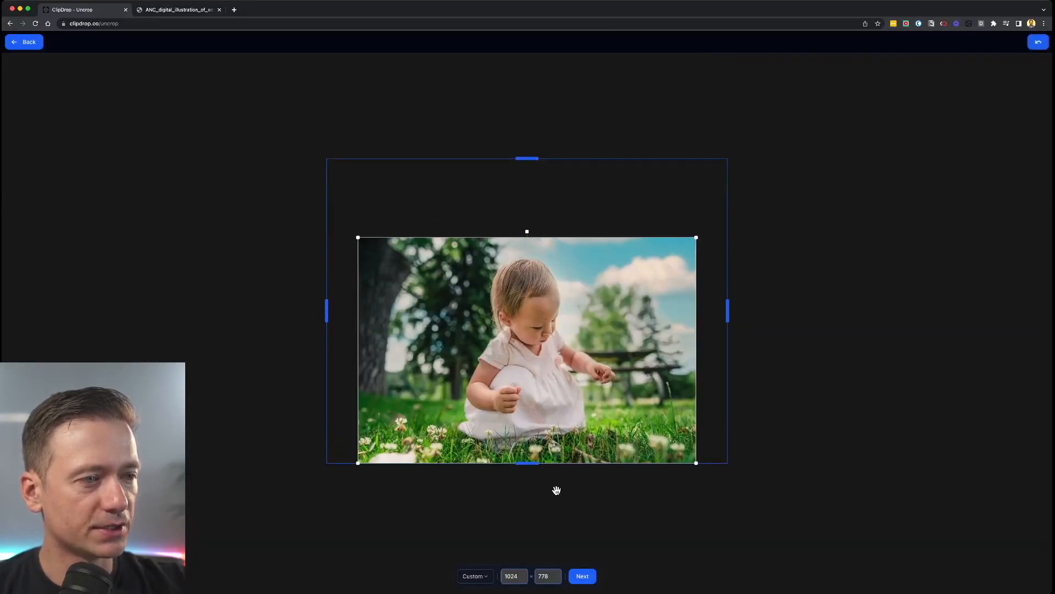
# Step: Generate the square expansion of the toddler-in-grass photo with trees and sky filled in
pyautogui.click(581, 575)
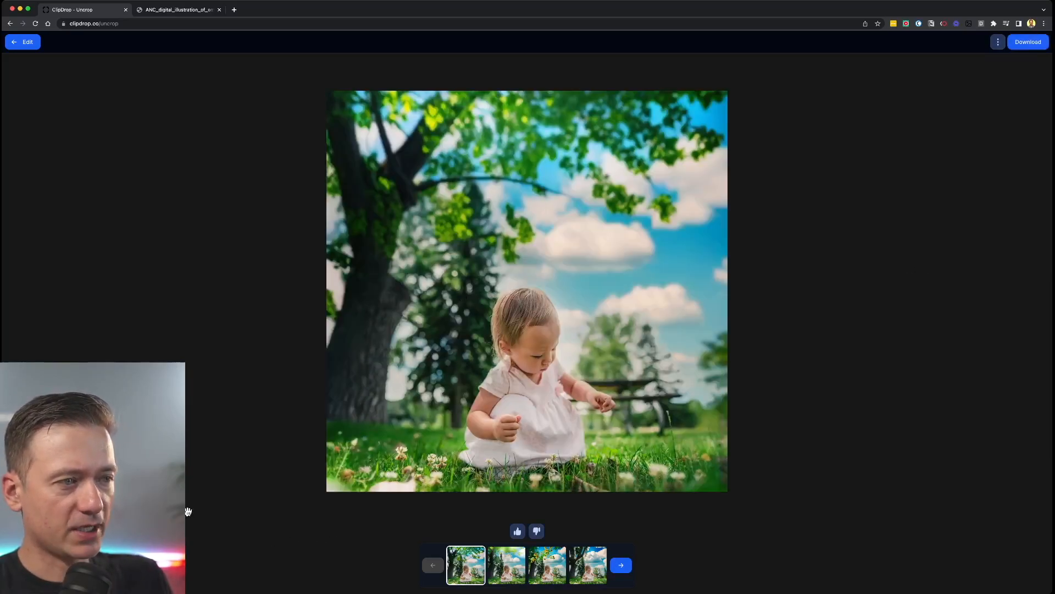
pyautogui.moveTo(133, 318)
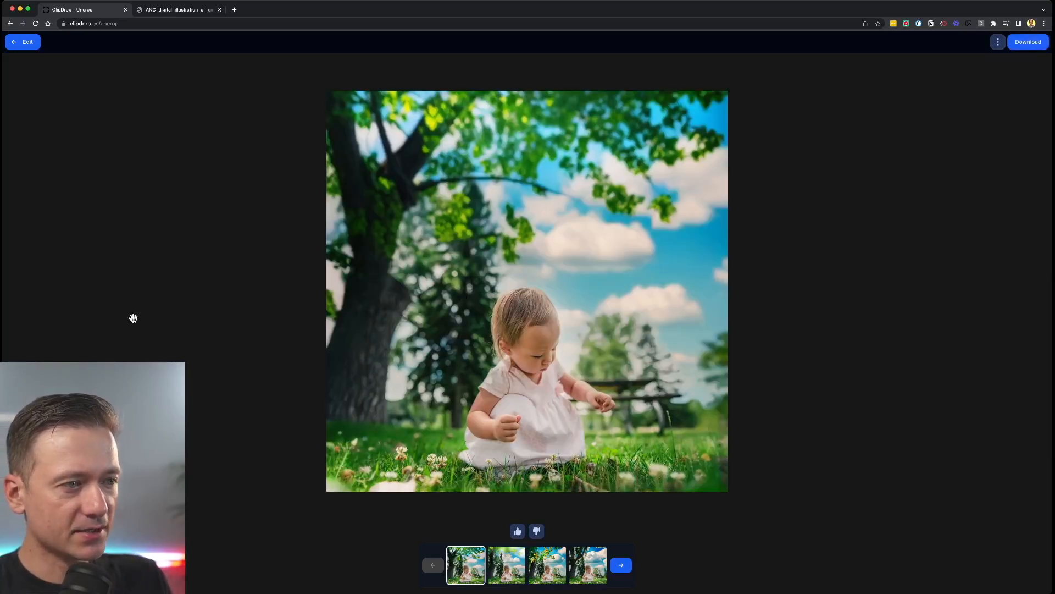
pyautogui.moveTo(188, 430)
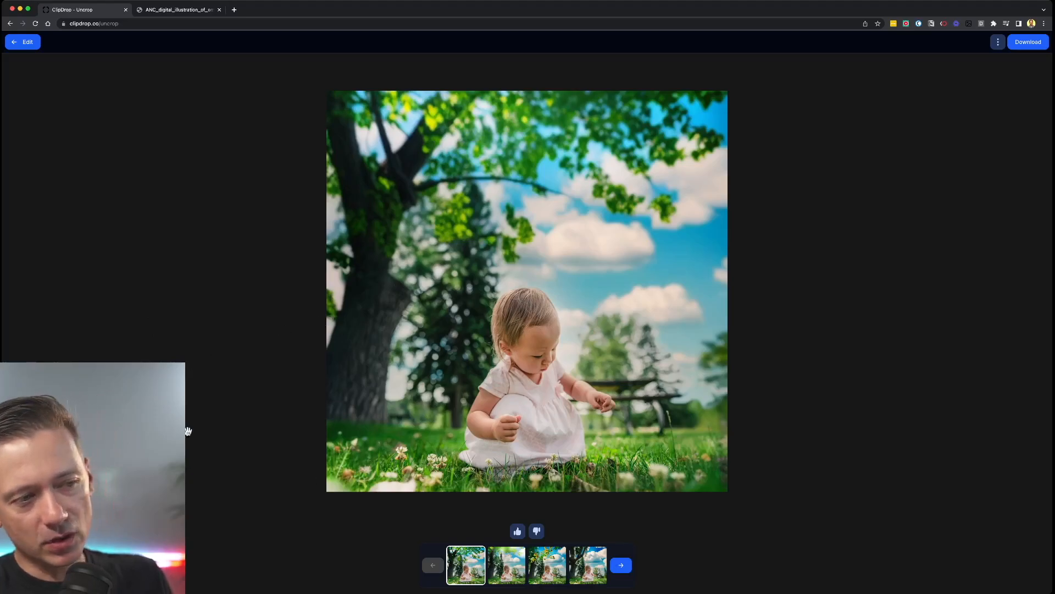
pyautogui.moveTo(365, 289)
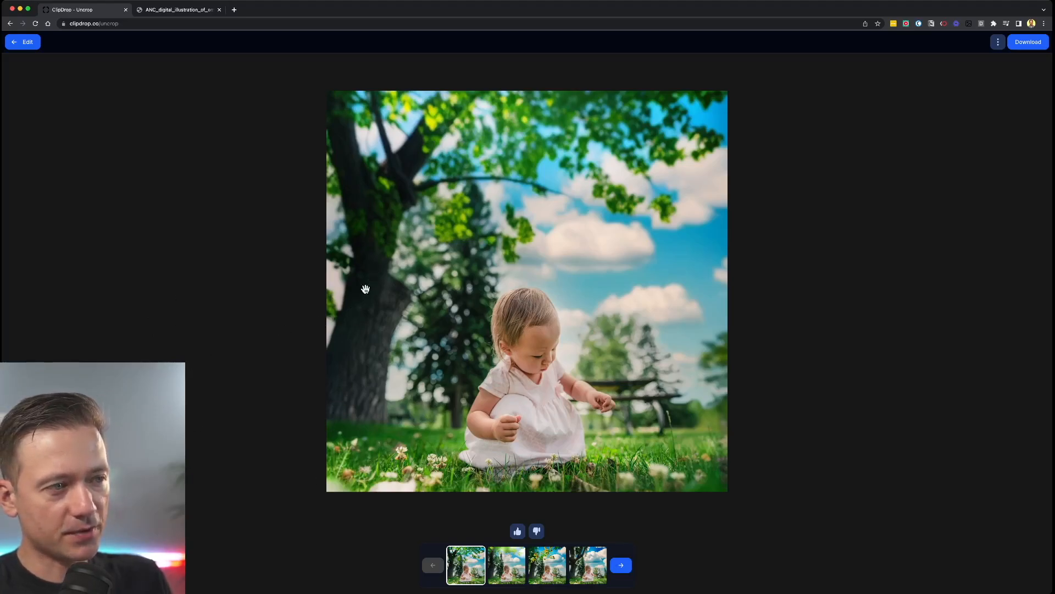
pyautogui.moveTo(617, 221)
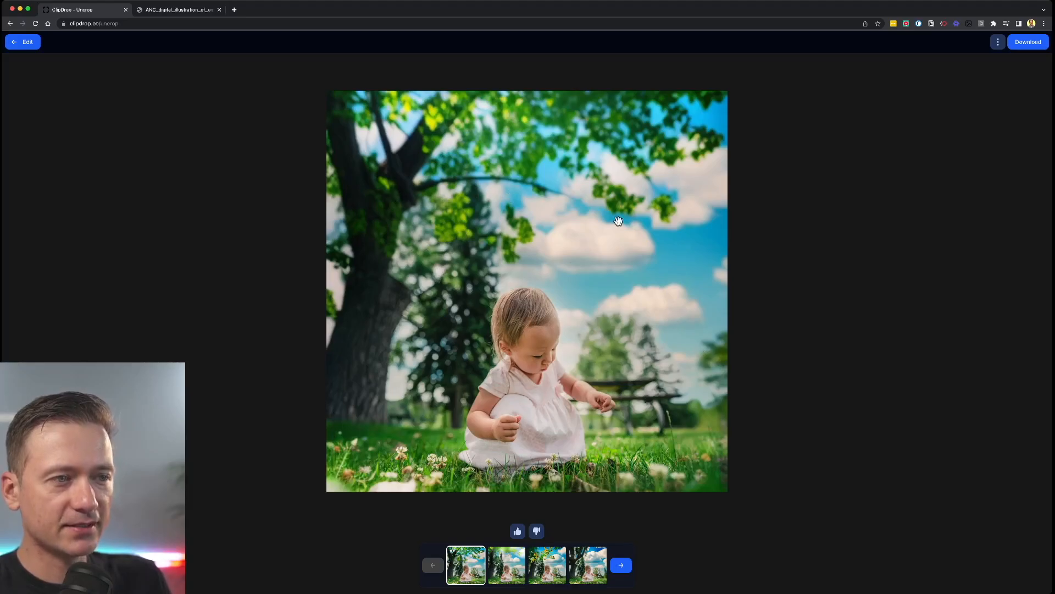
pyautogui.moveTo(521, 571)
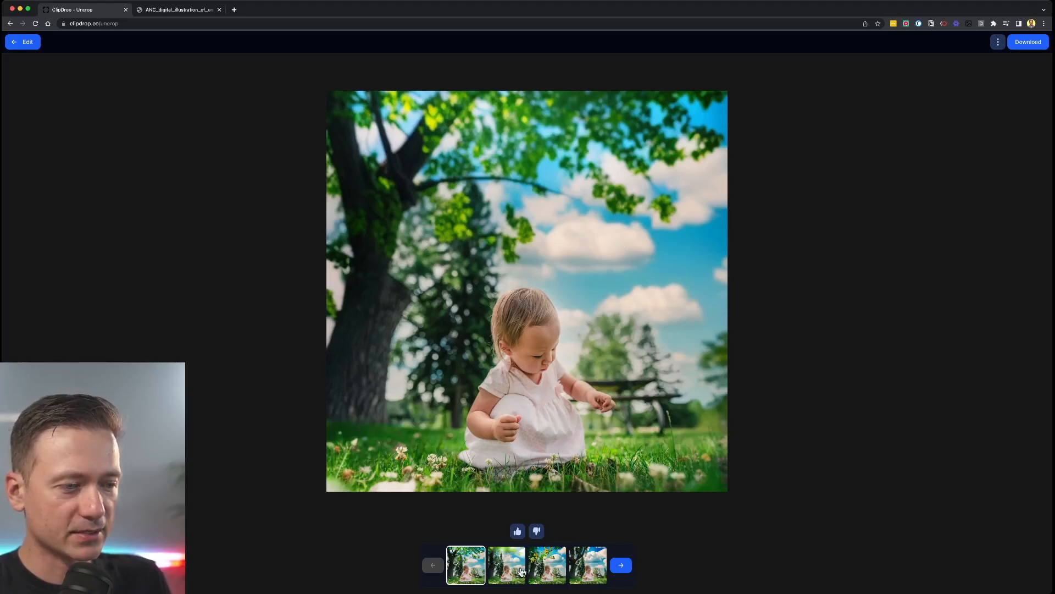
pyautogui.click(507, 564)
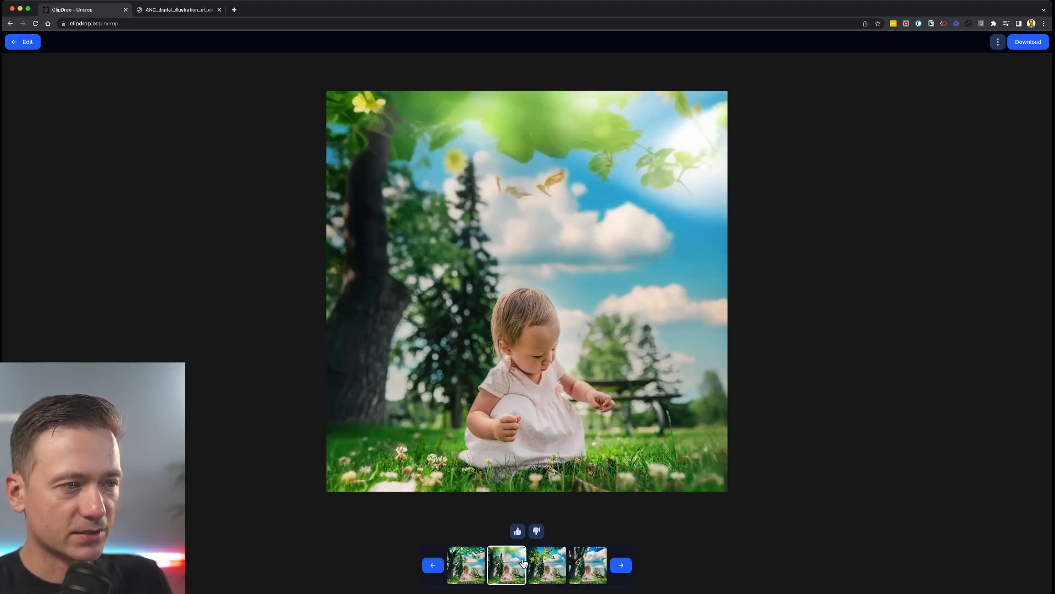
pyautogui.click(548, 564)
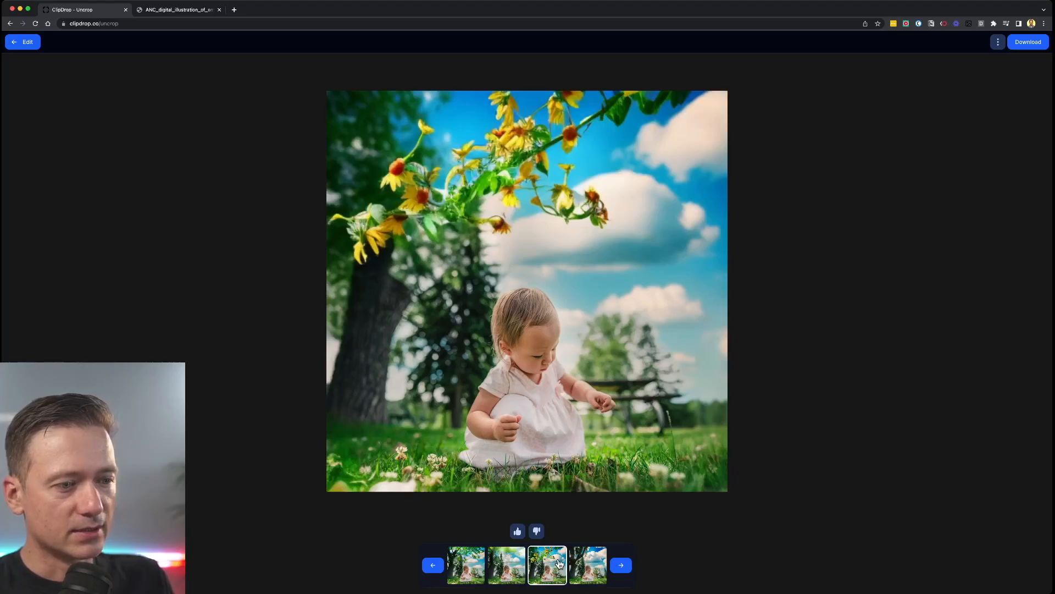
pyautogui.click(465, 565)
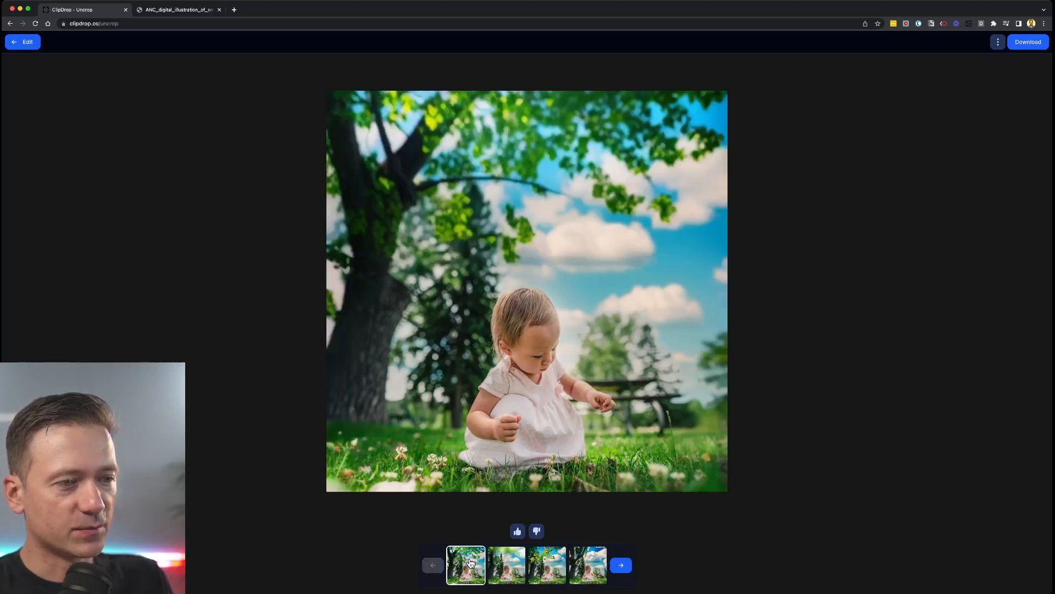
pyautogui.moveTo(972, 134)
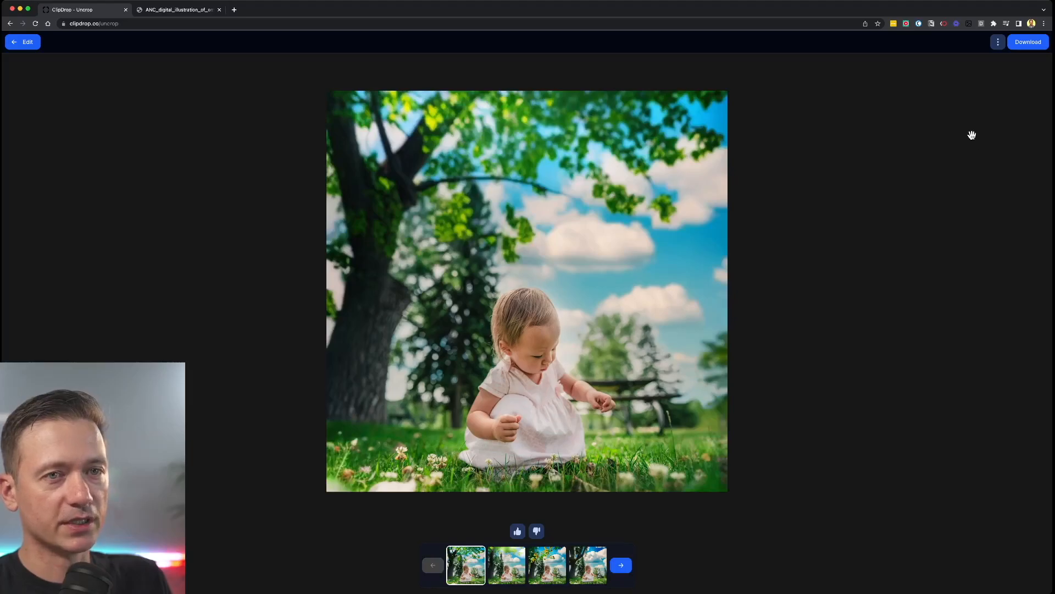
# Step: Return from the toddler variations to the Uncrop start page and show the Clipdrop tool list
pyautogui.click(22, 41)
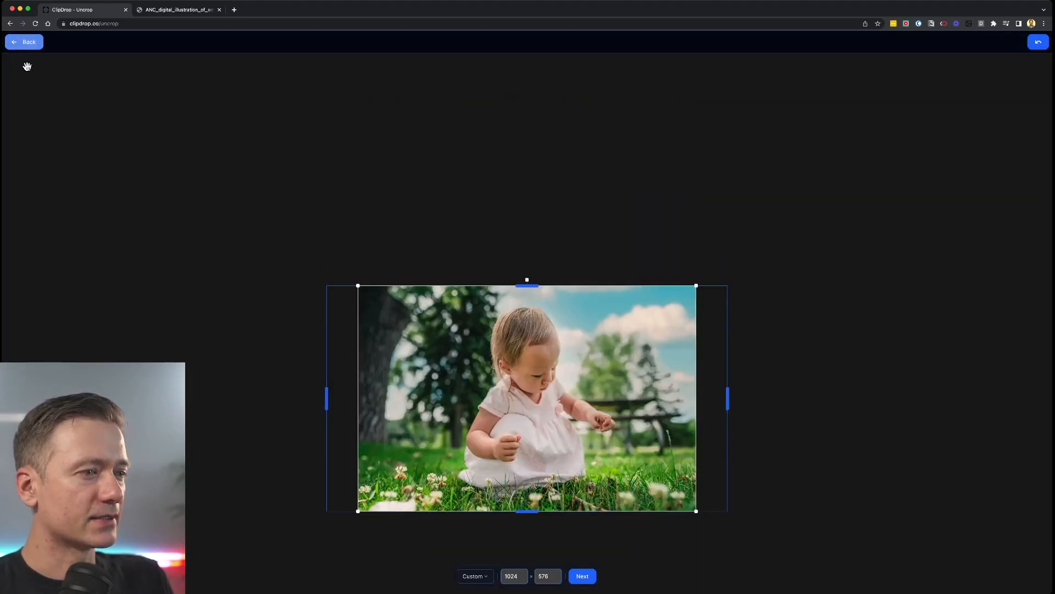
pyautogui.click(23, 41)
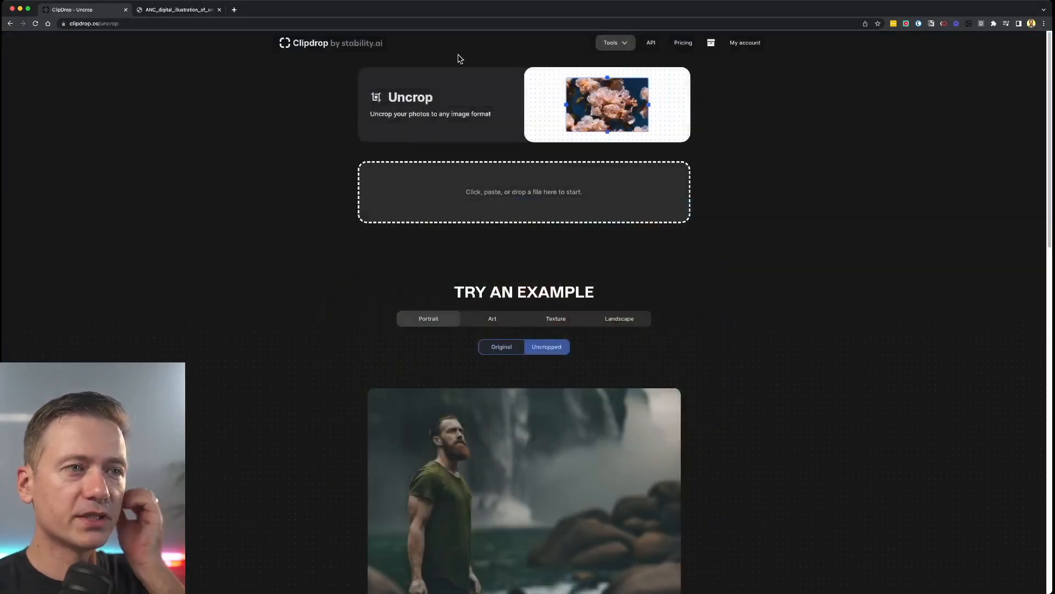
pyautogui.click(613, 43)
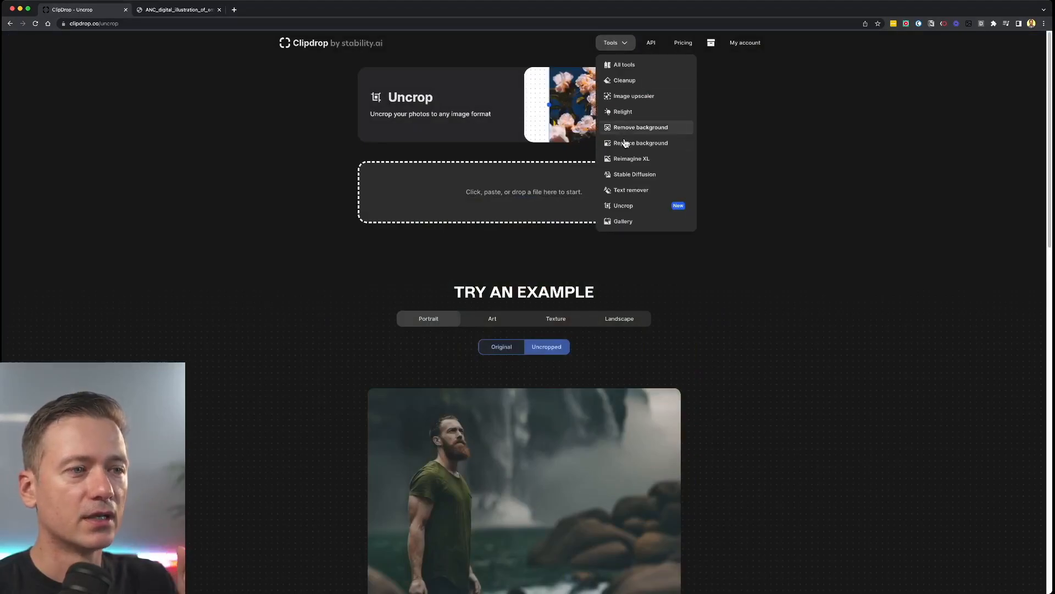
pyautogui.moveTo(645, 192)
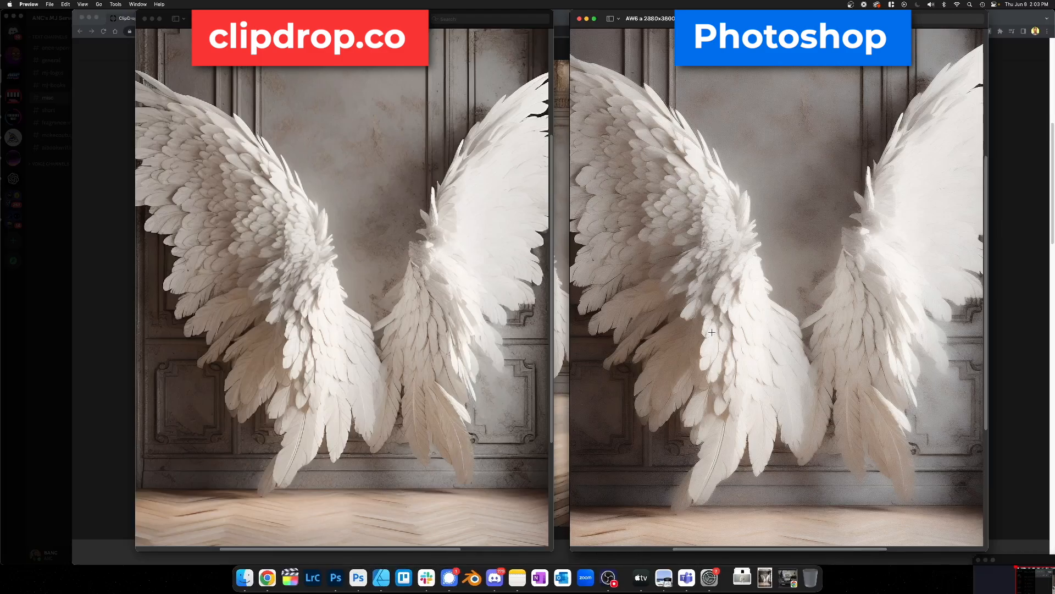
pyautogui.moveTo(817, 373)
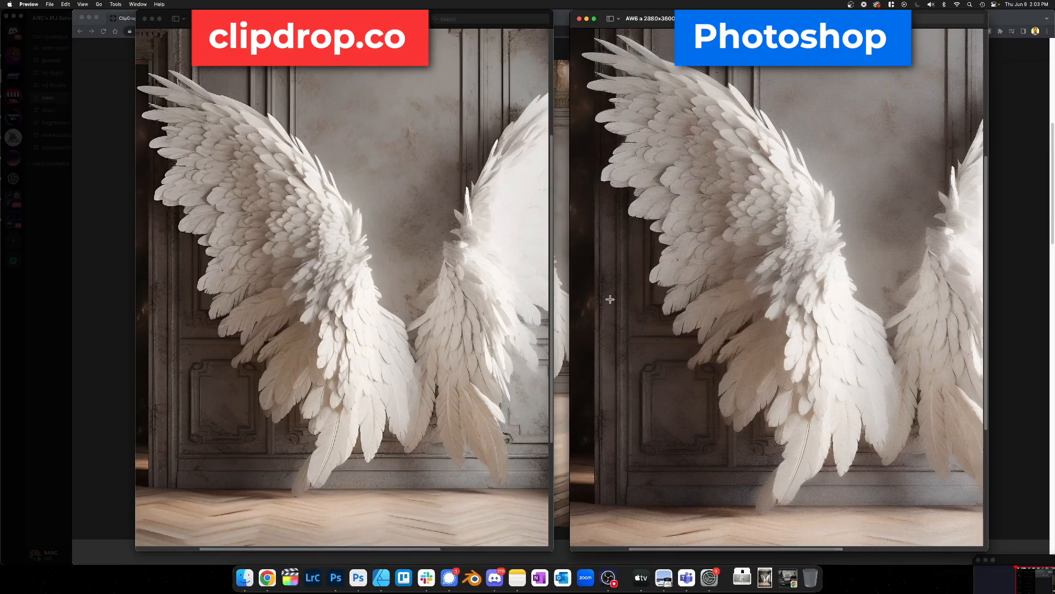
pyautogui.moveTo(641, 173)
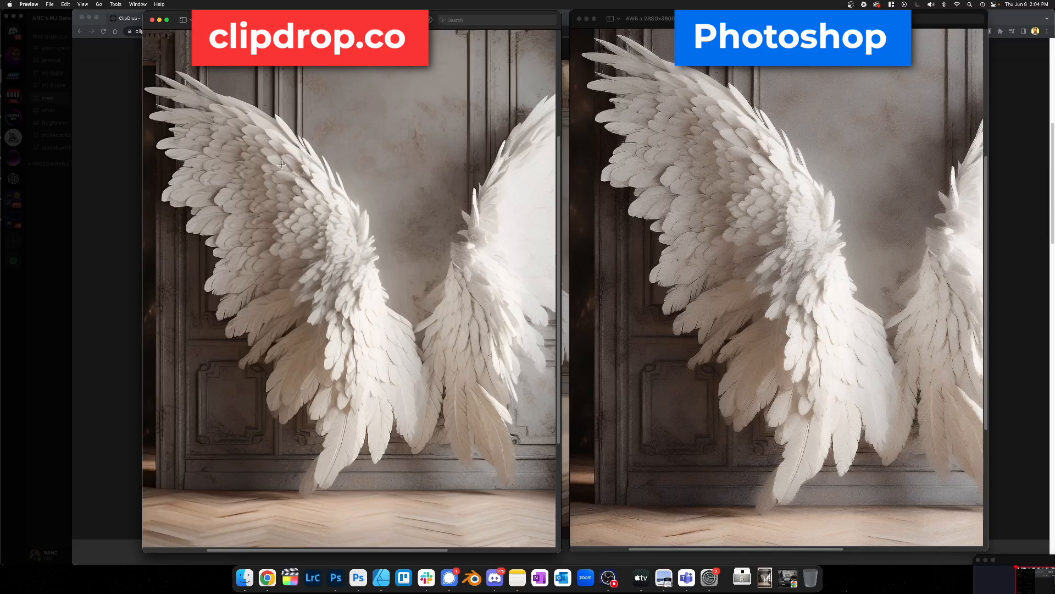
pyautogui.moveTo(367, 160)
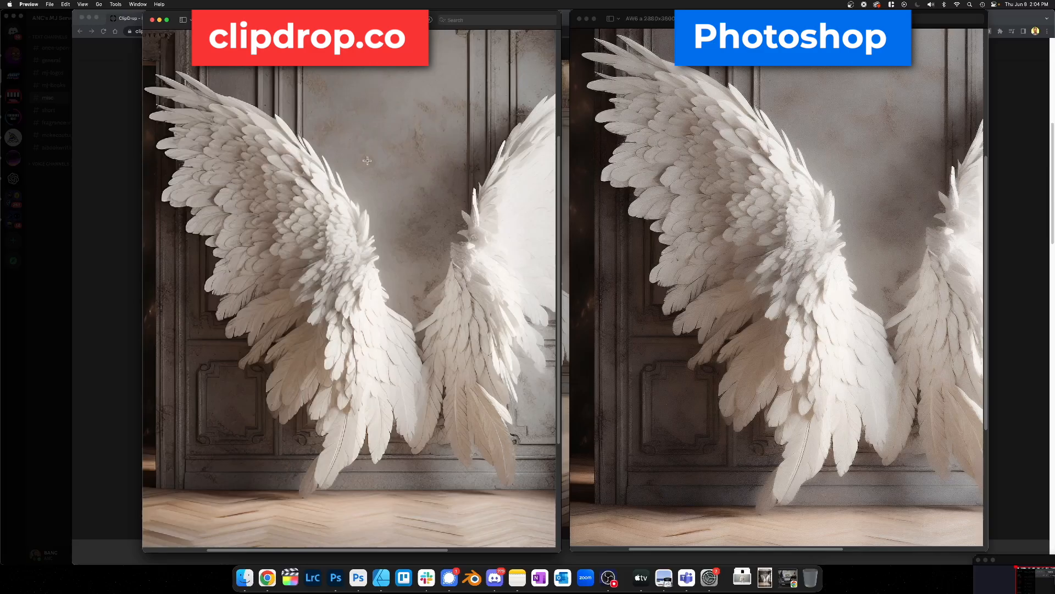
# Step: Mark the patch of wall between the wings in the upscaled image for comparison
pyautogui.moveTo(393, 102); pyautogui.dragTo(438, 178)
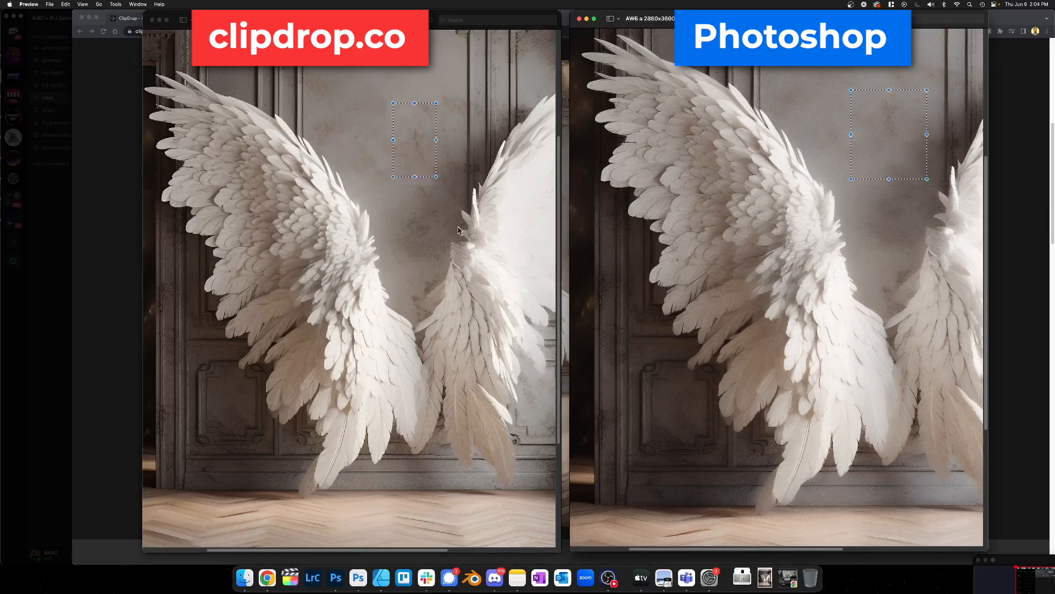
pyautogui.moveTo(336, 76)
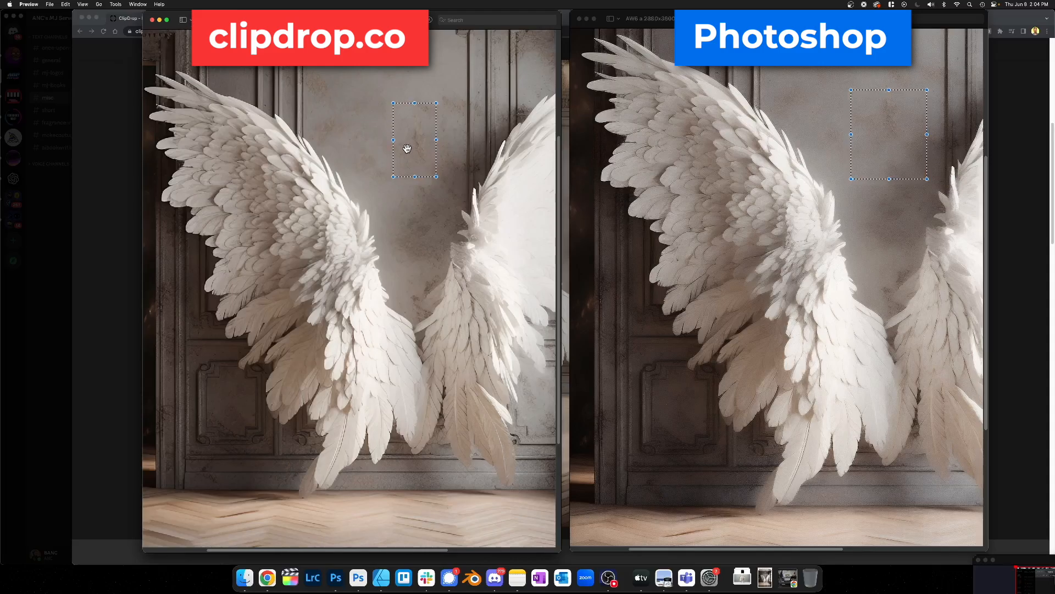
pyautogui.moveTo(211, 304)
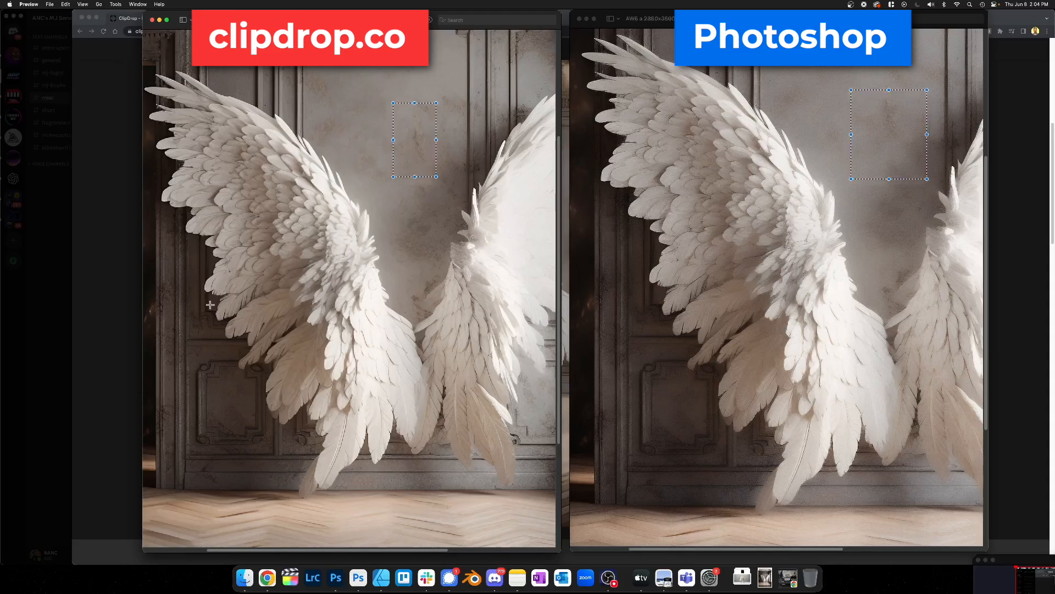